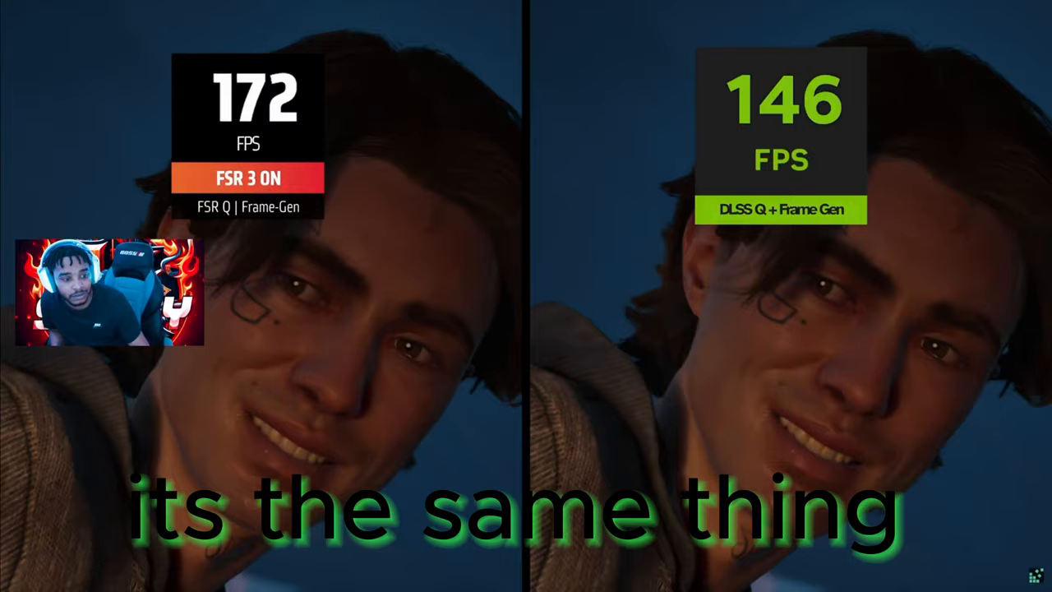
mouse_move(526, 329)
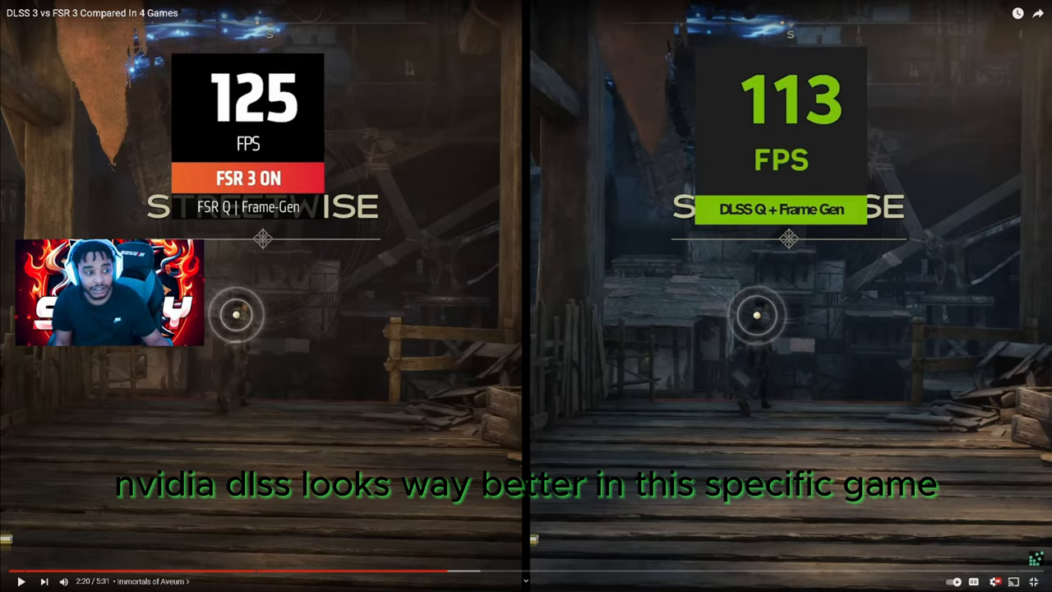
Switch from the YouTube comparison video to the VideoCardz AI upscaling article
click(26, 582)
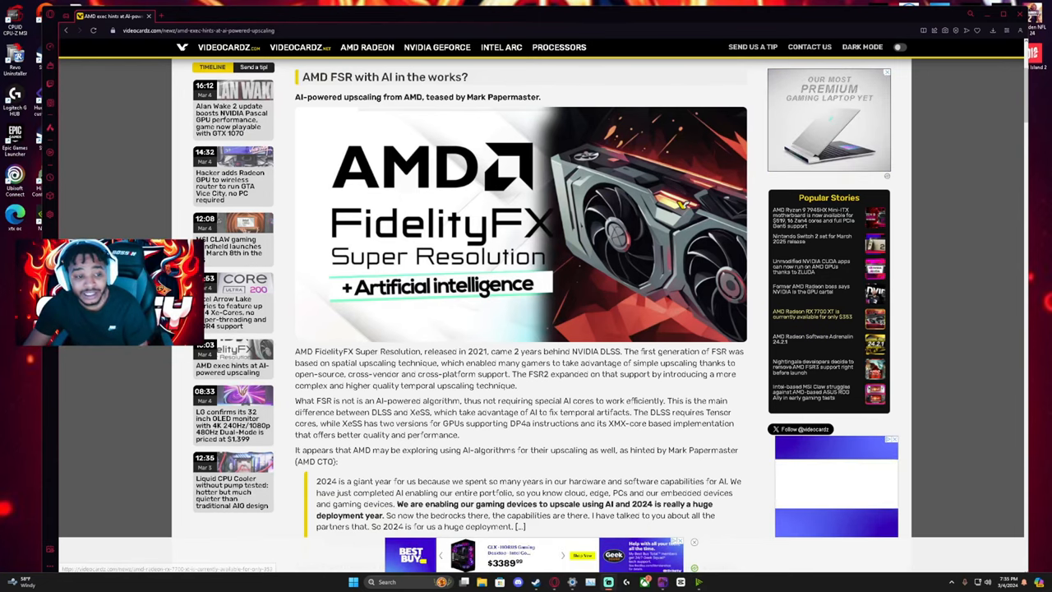
scroll(down, 3)
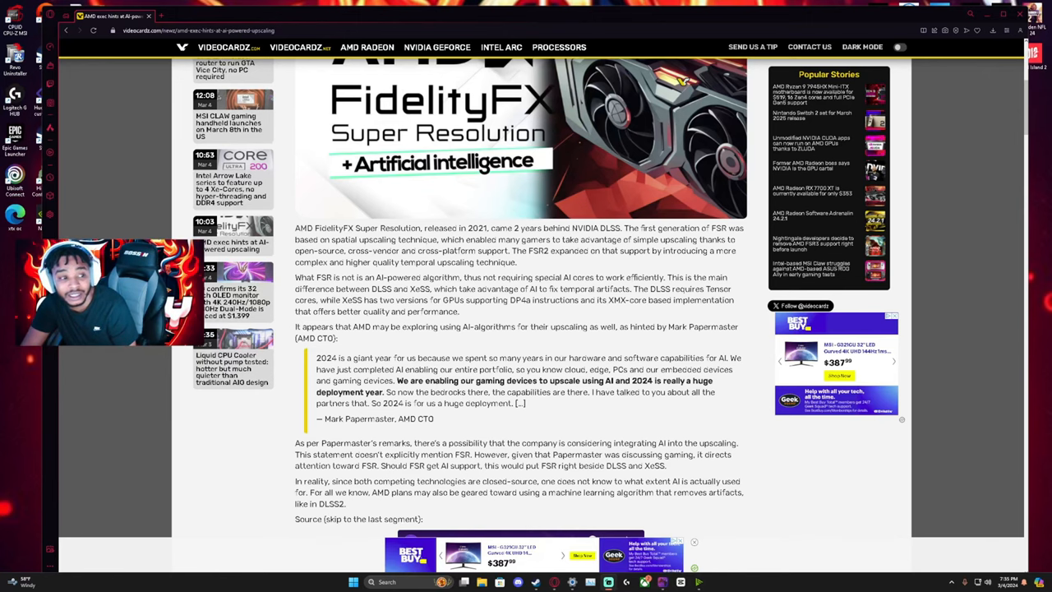
scroll(down, 3)
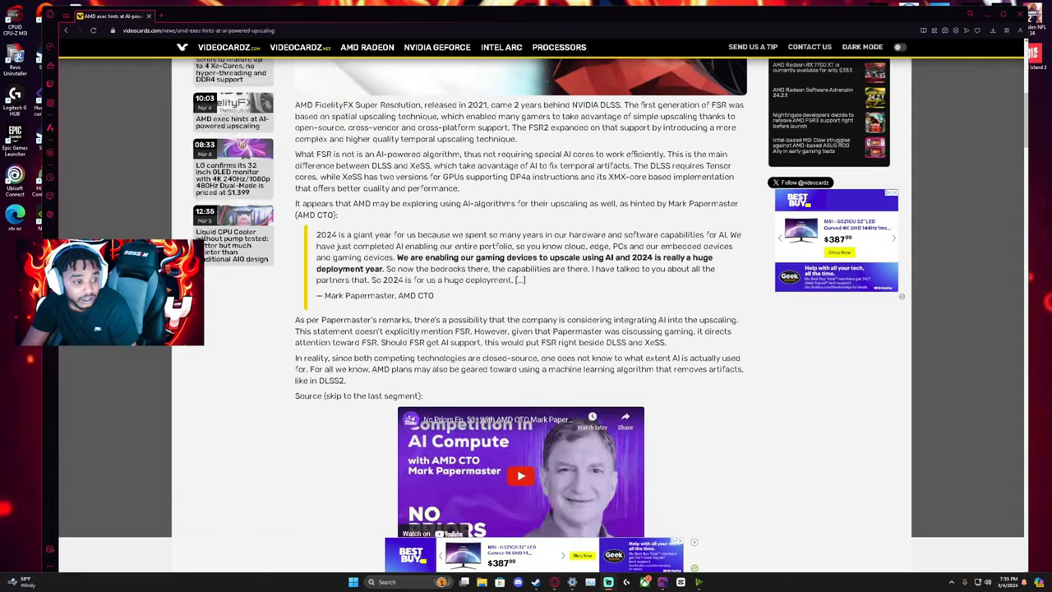
scroll(down, 3)
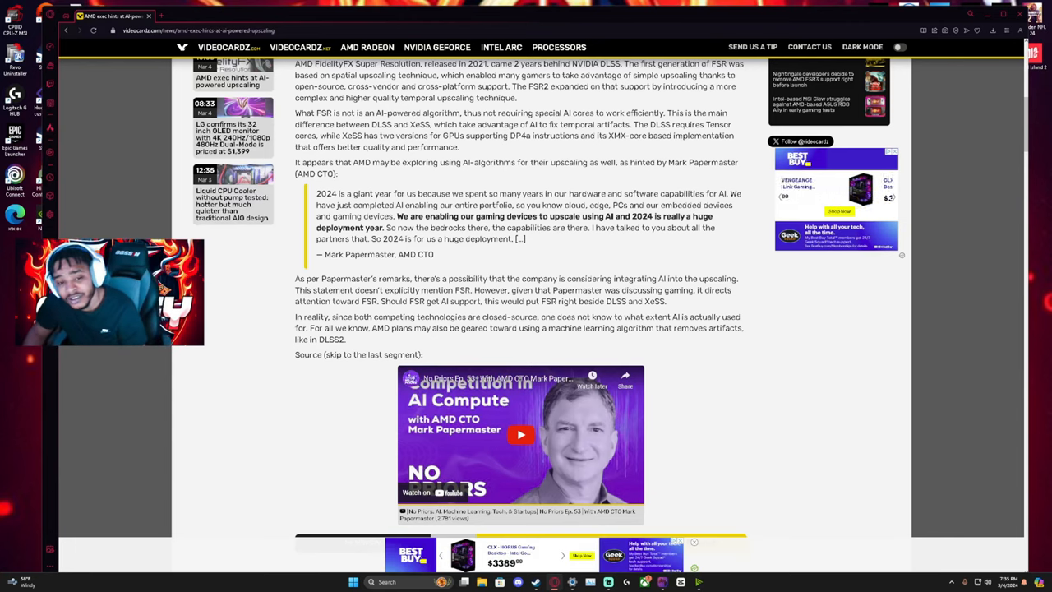
scroll(up, 3)
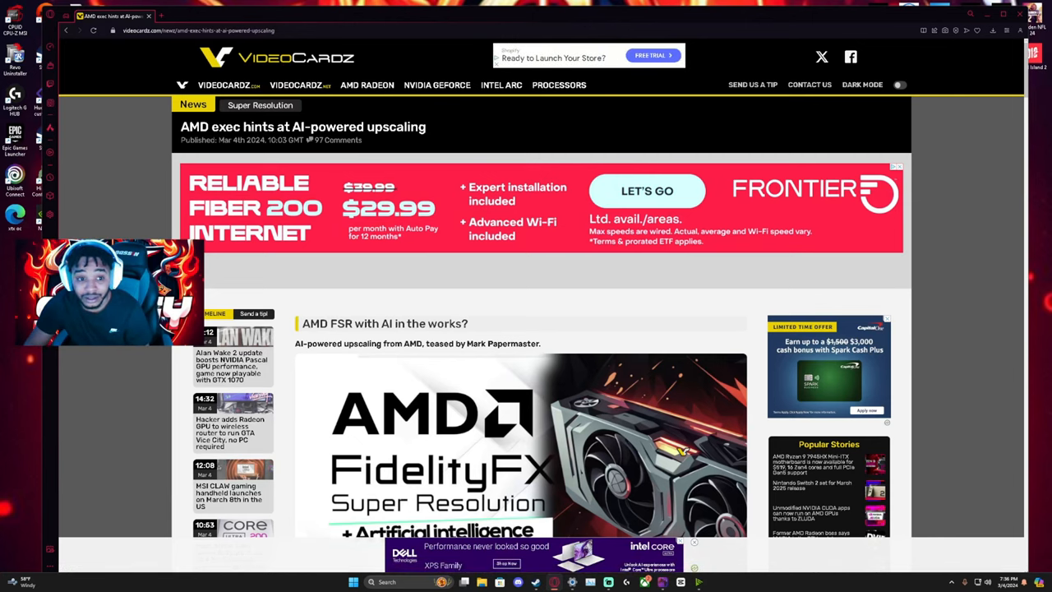
scroll(down, 3)
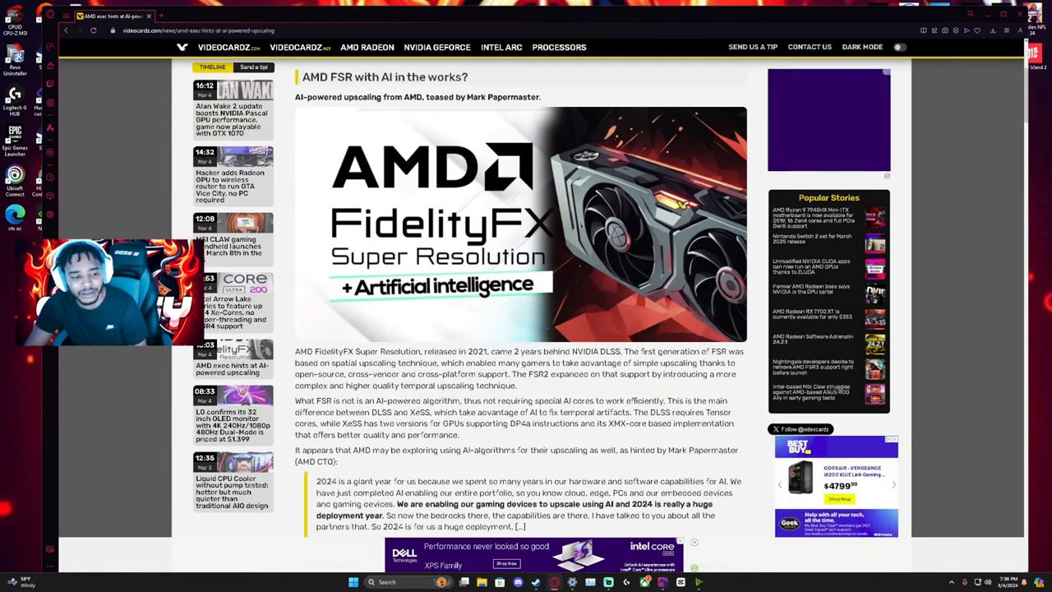
scroll(down, 3)
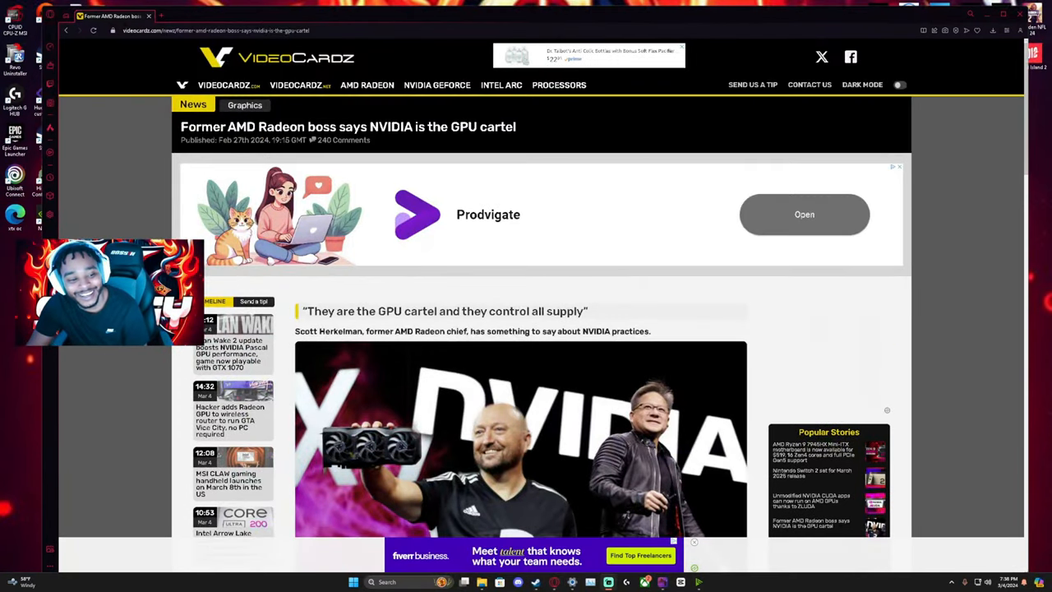
Read down the 'GPU cartel' article to Scott Herkelman's embedded tweet
scroll(down, 3)
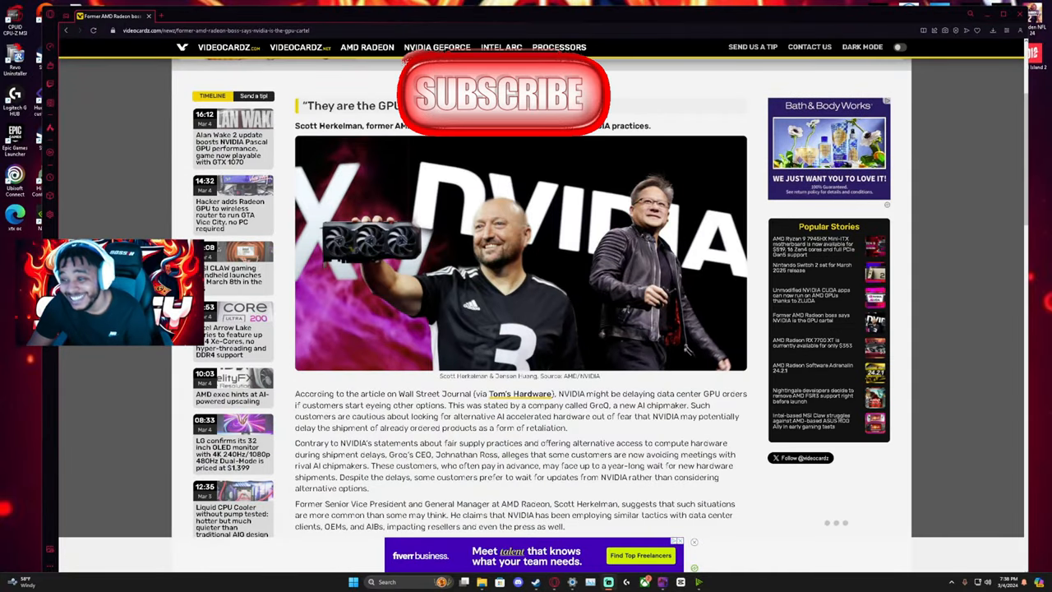
scroll(down, 3)
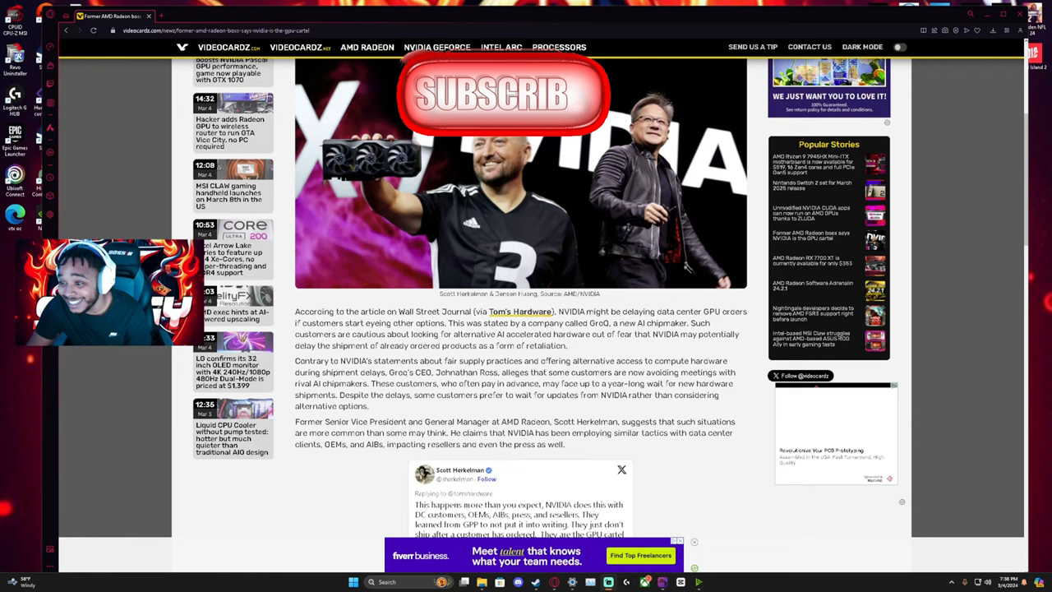
scroll(down, 3)
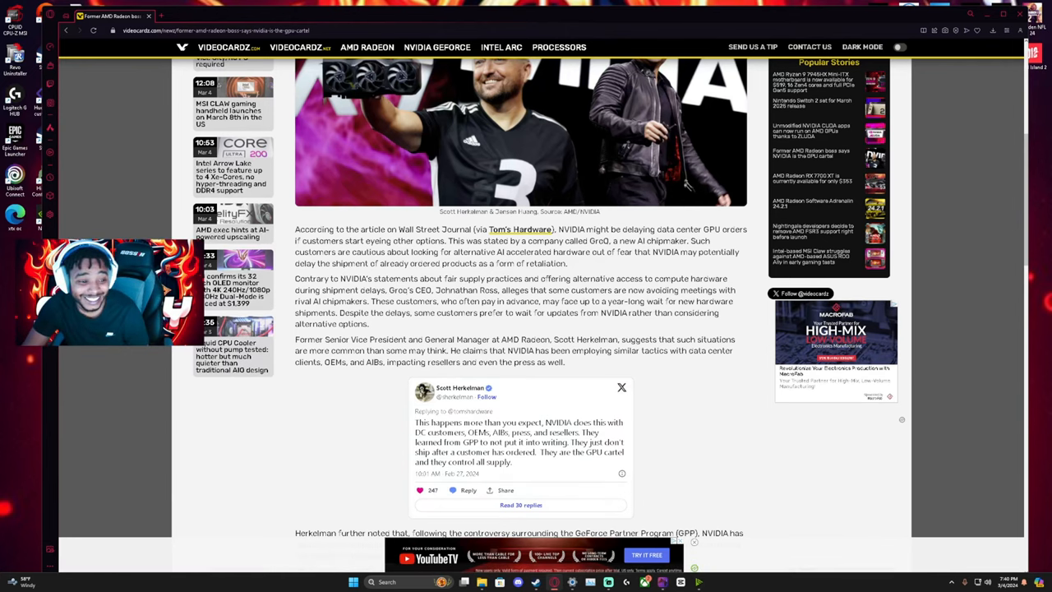
scroll(down, 3)
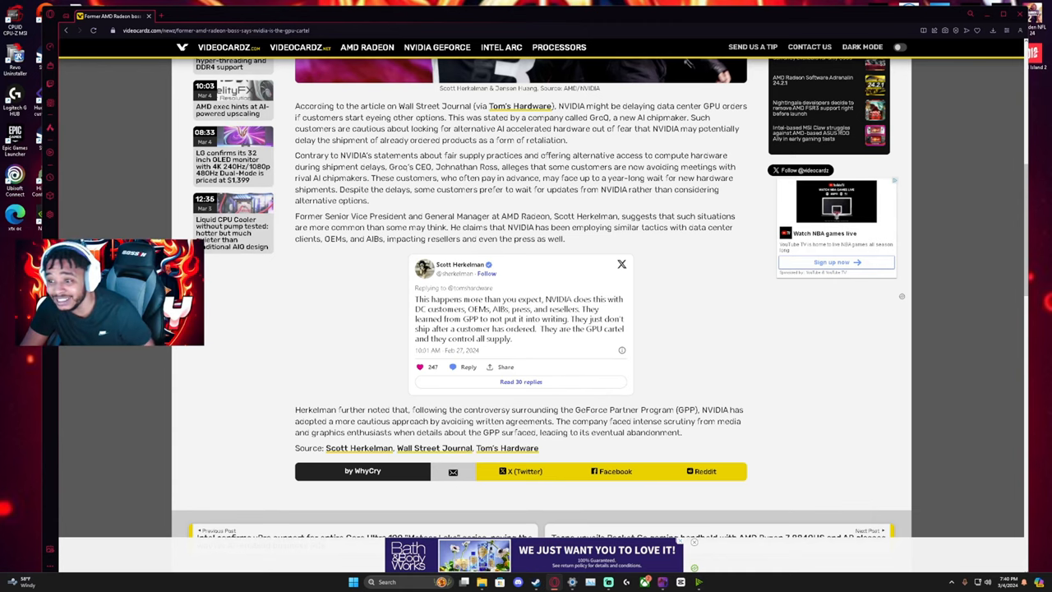
scroll(down, 3)
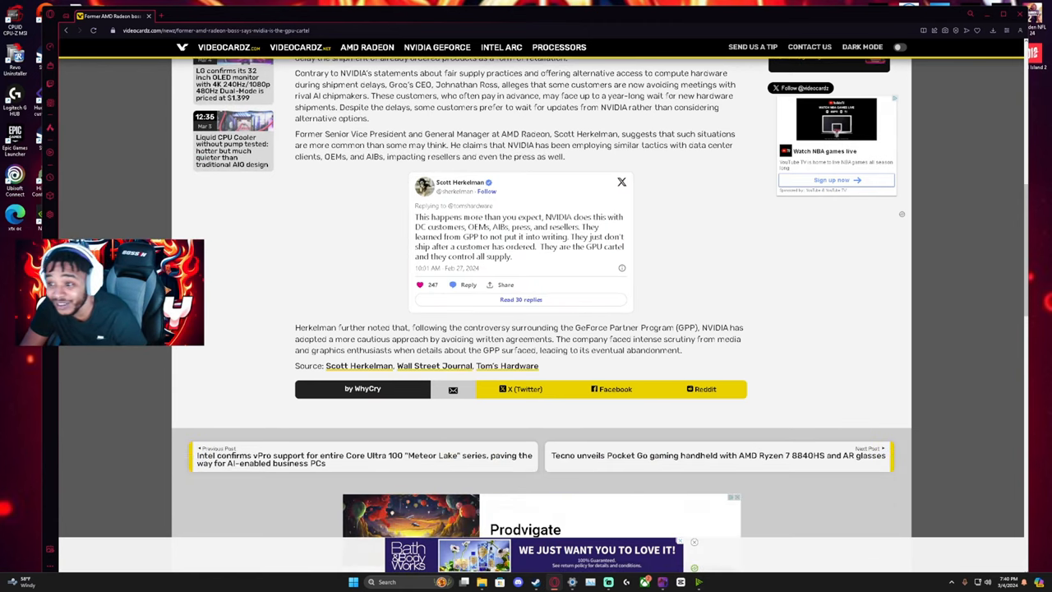
scroll(down, 3)
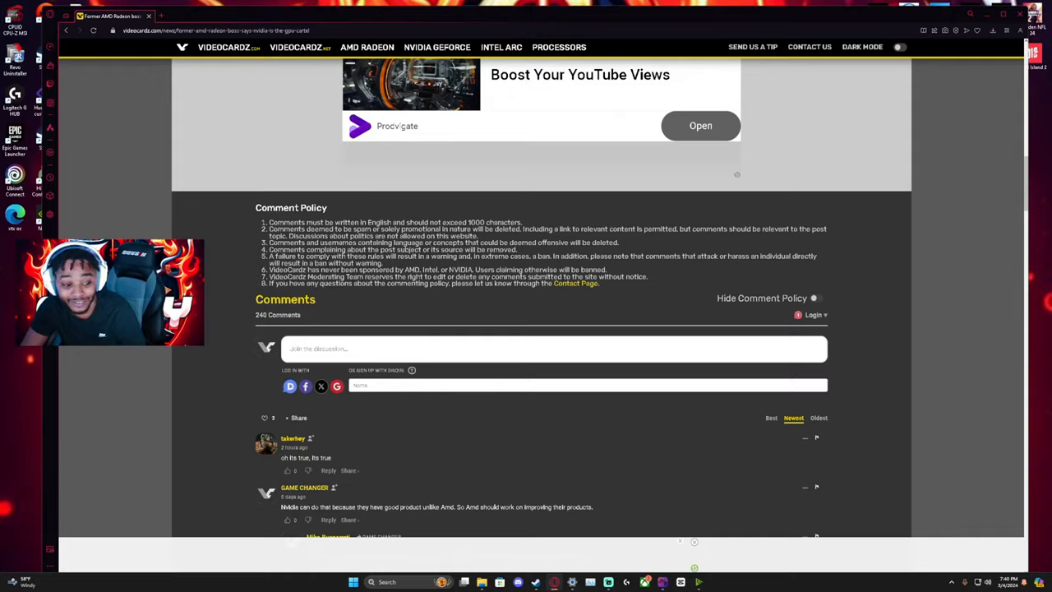
Scroll back up the page before searching Google for newegg.com
scroll(up, 3)
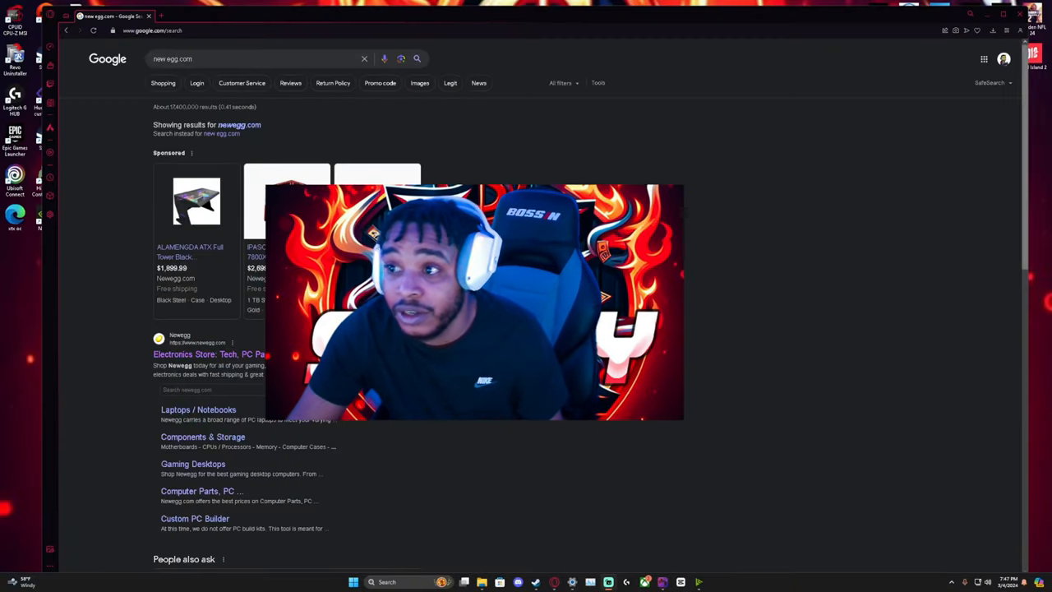
Open Newegg from the results and search it for 7800 XT graphics cards
click(209, 353)
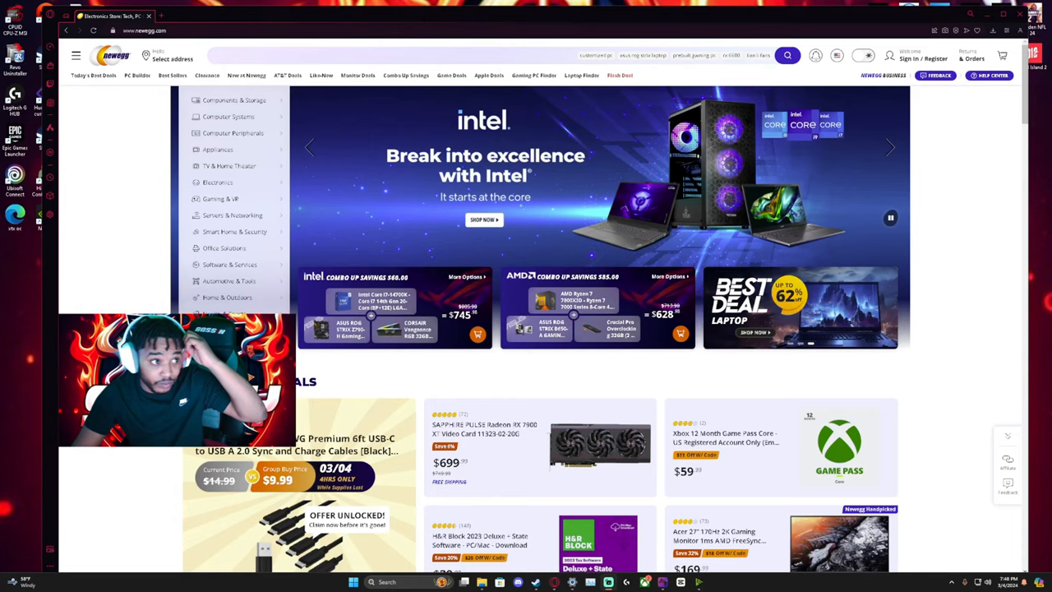
click(485, 56)
text(7800)
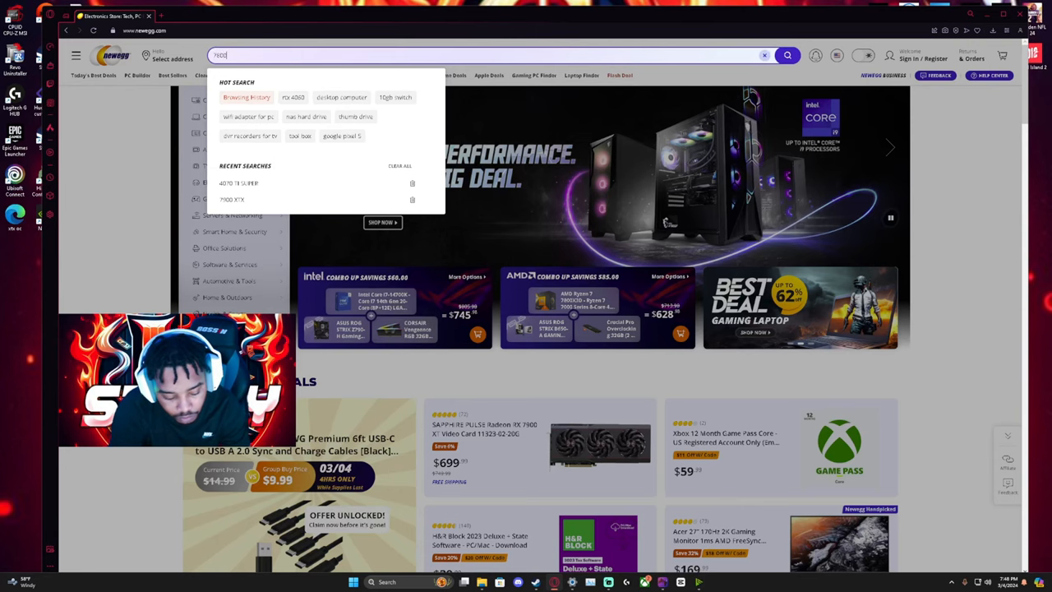
click(786, 56)
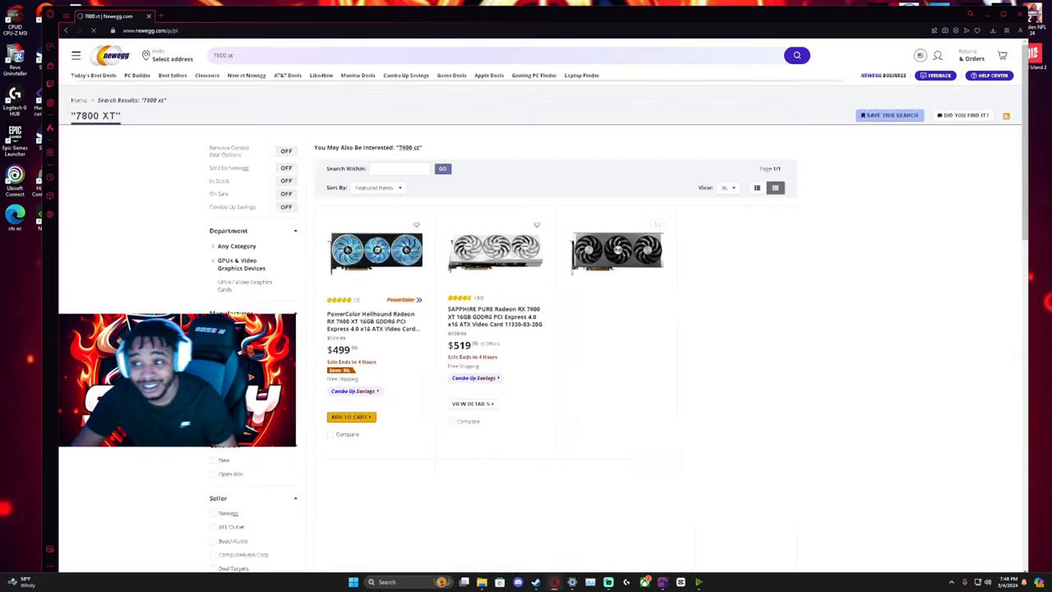
Browse the 7800 XT listings, then enter 4070 as the next search term
scroll(down, 3)
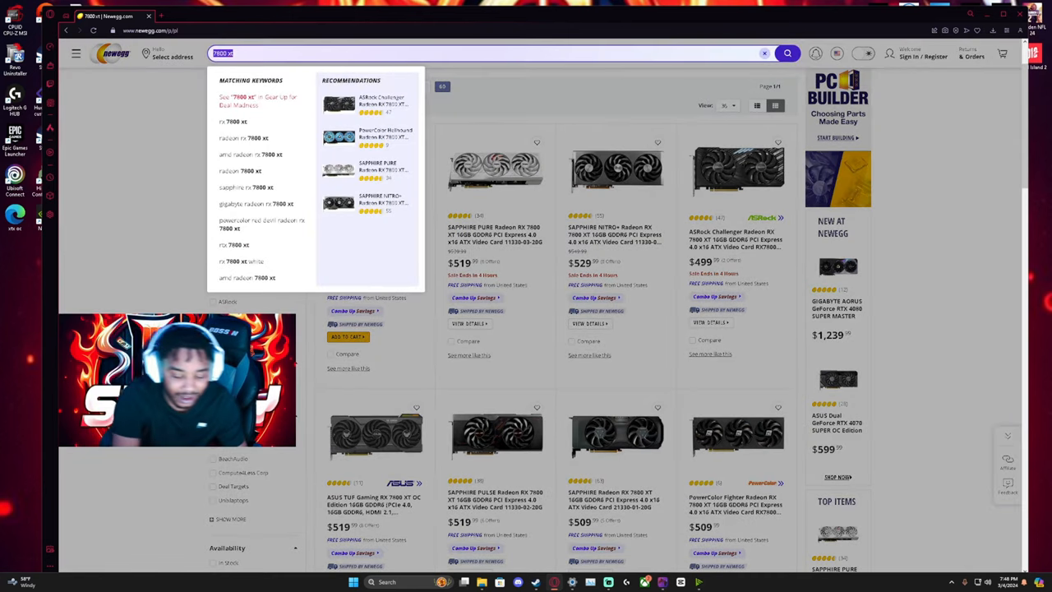
text(4070 super)
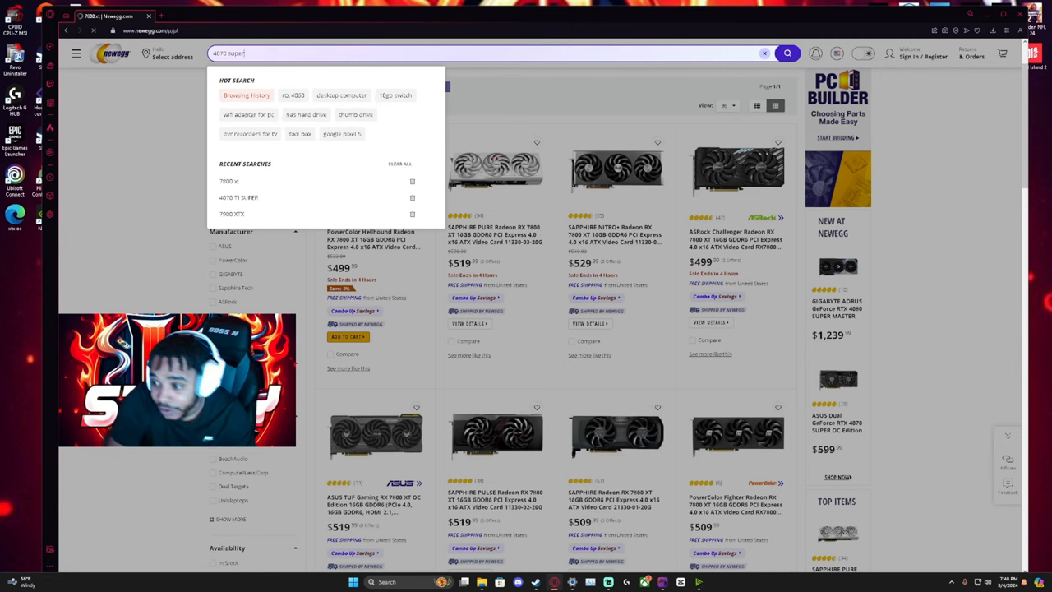
Run the 4070 super search and scroll through the RTX 4070 Super listings
click(786, 52)
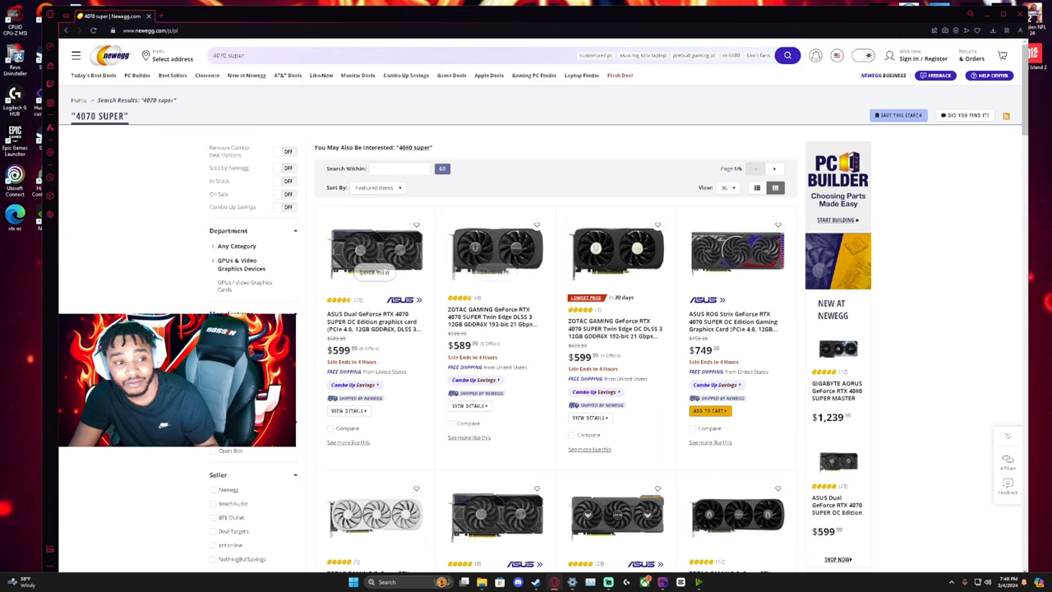
scroll(down, 3)
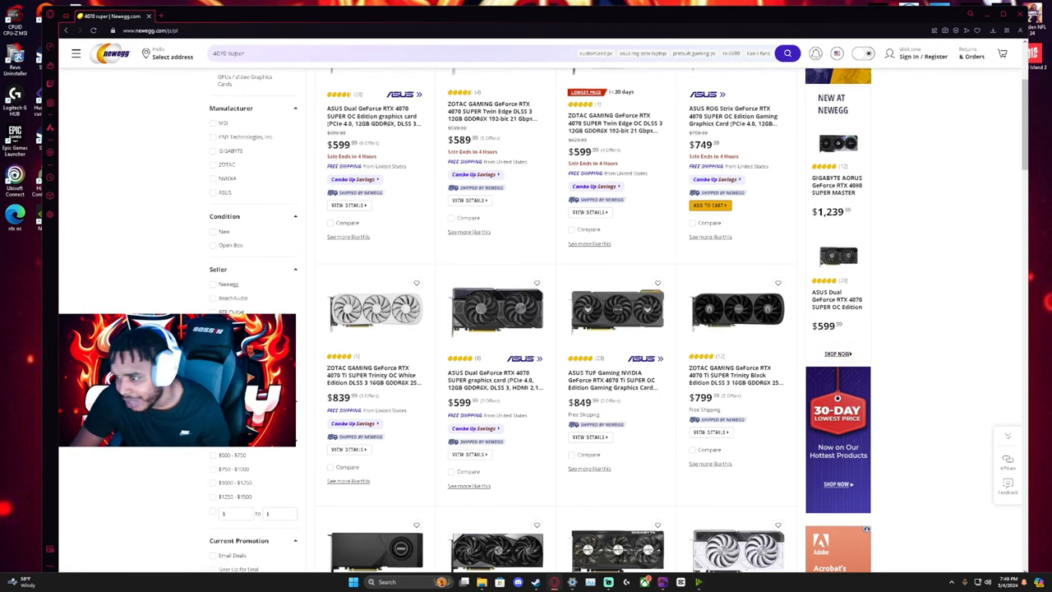
scroll(down, 3)
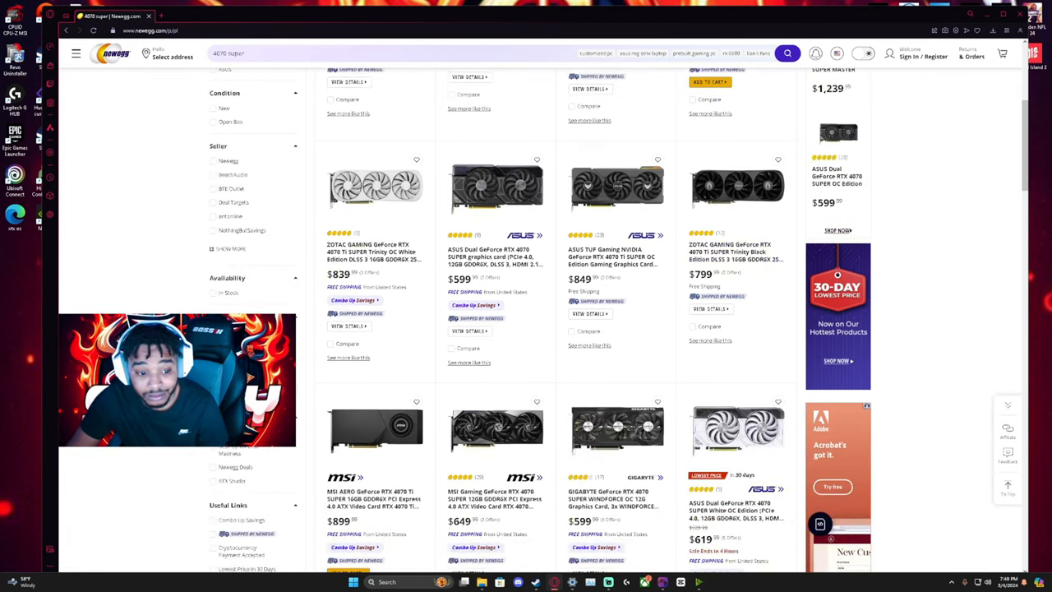
scroll(down, 3)
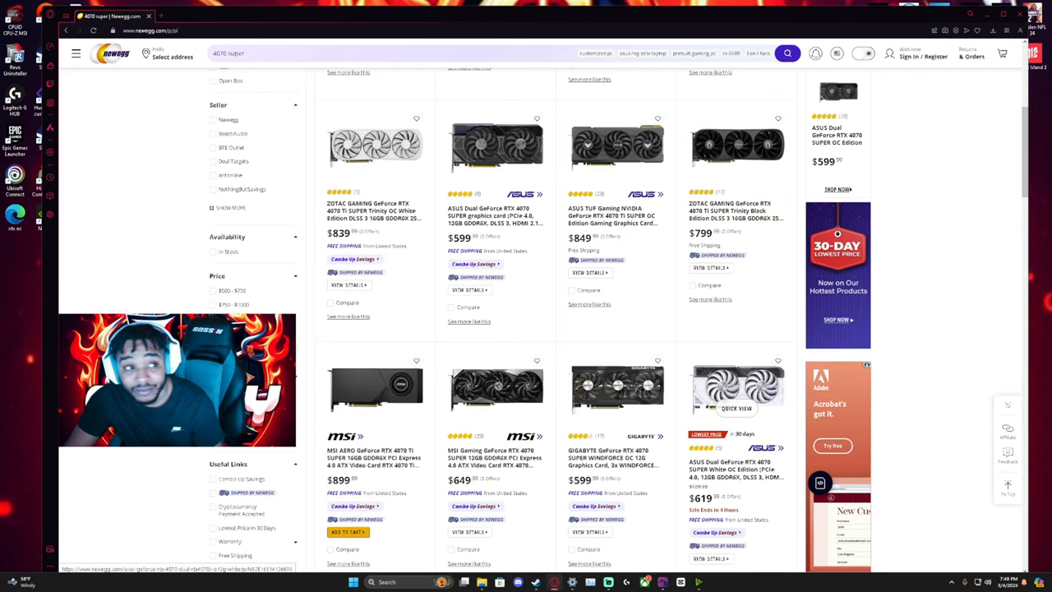
click(244, 54)
text(8)
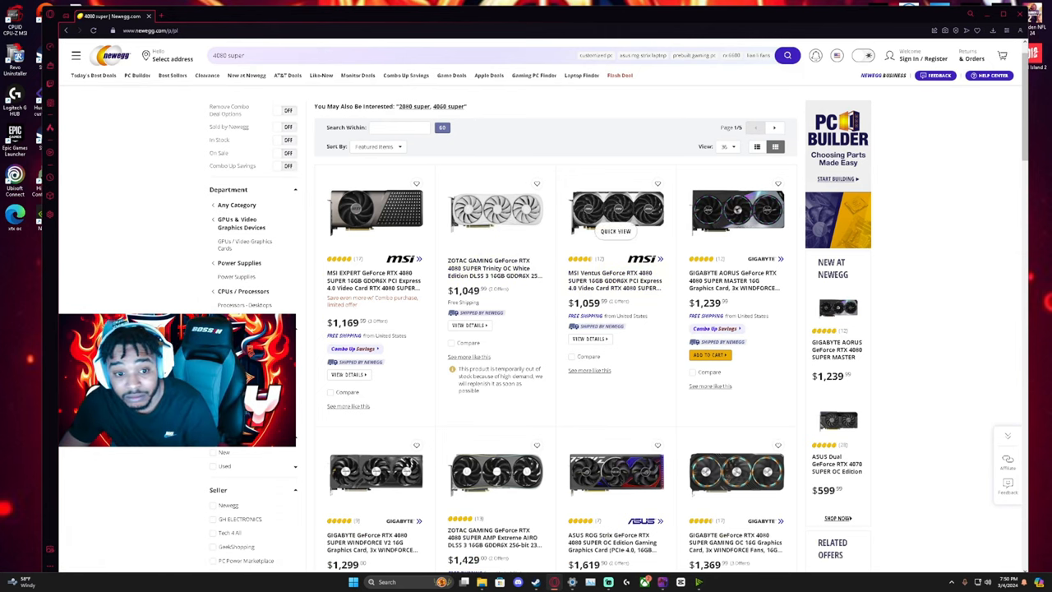
Scroll down through the RTX 4080 Super product grid
scroll(down, 3)
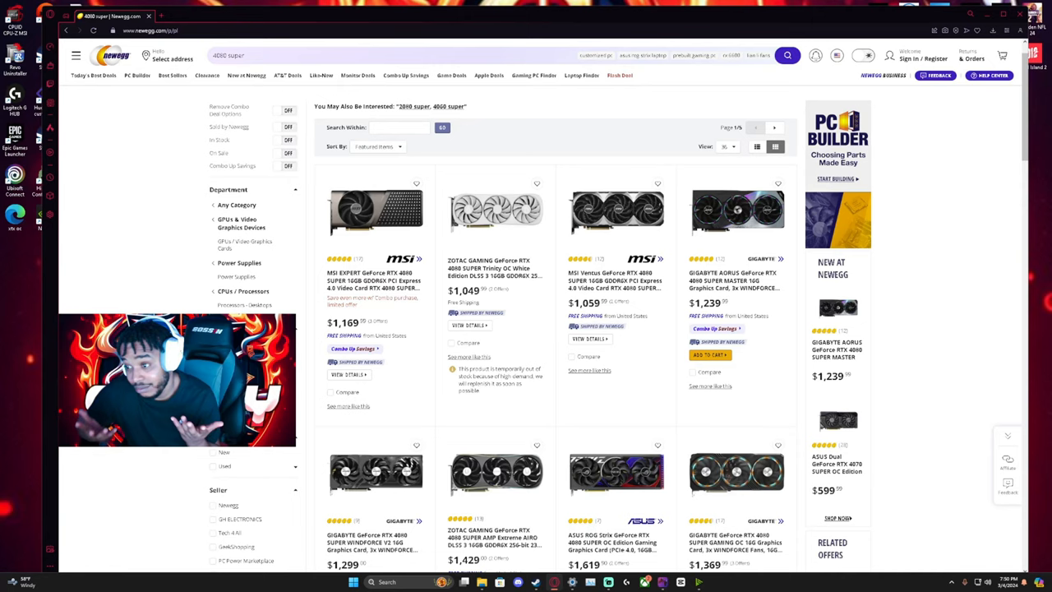
scroll(down, 3)
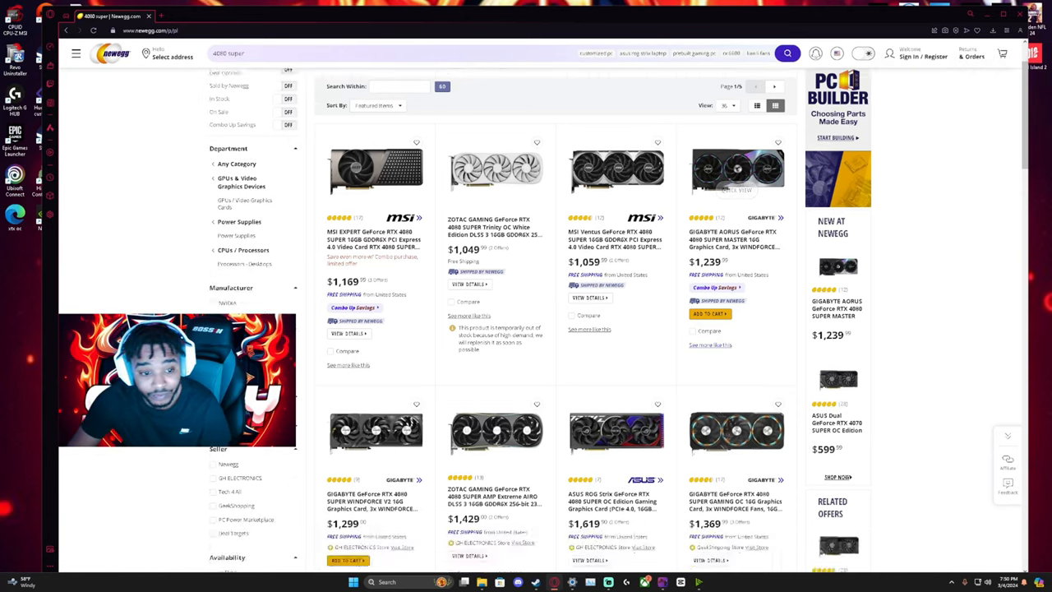
scroll(down, 3)
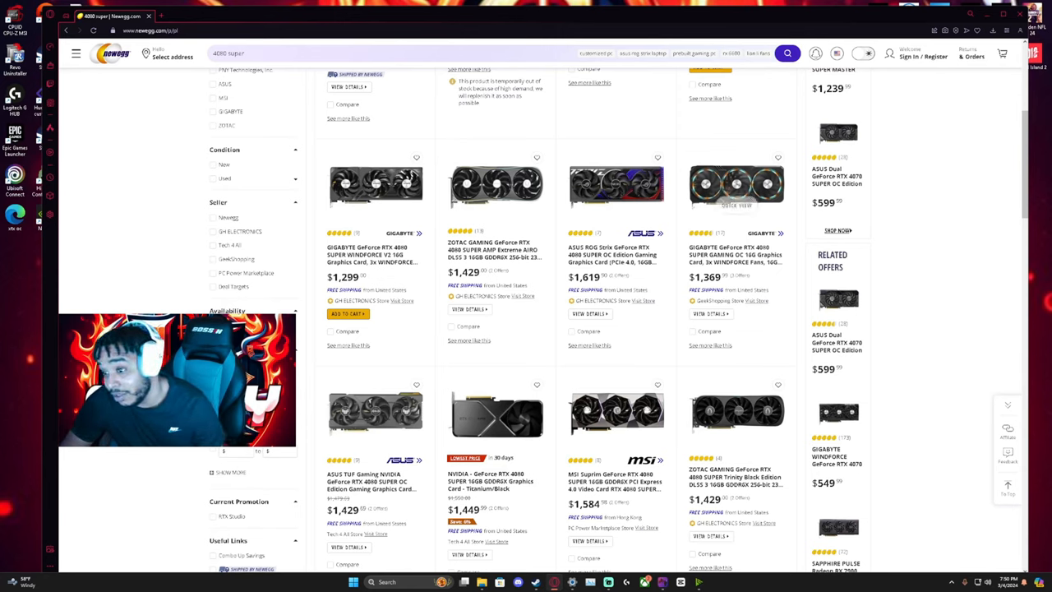
scroll(down, 3)
text(7900 xtx)
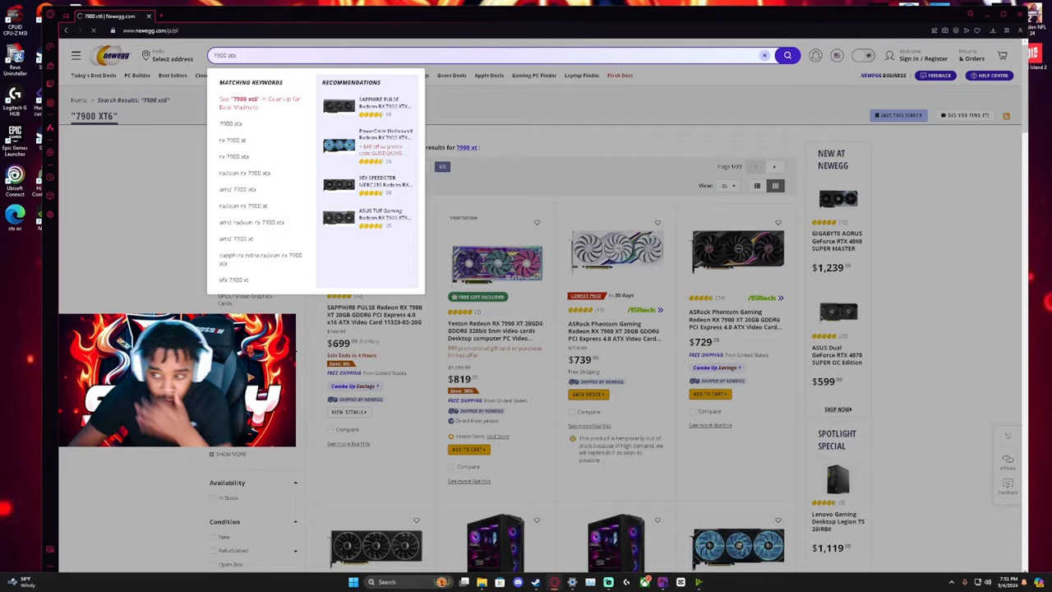
Run the 7900 xtx search to list Radeon RX 7900 XTX cards
click(785, 56)
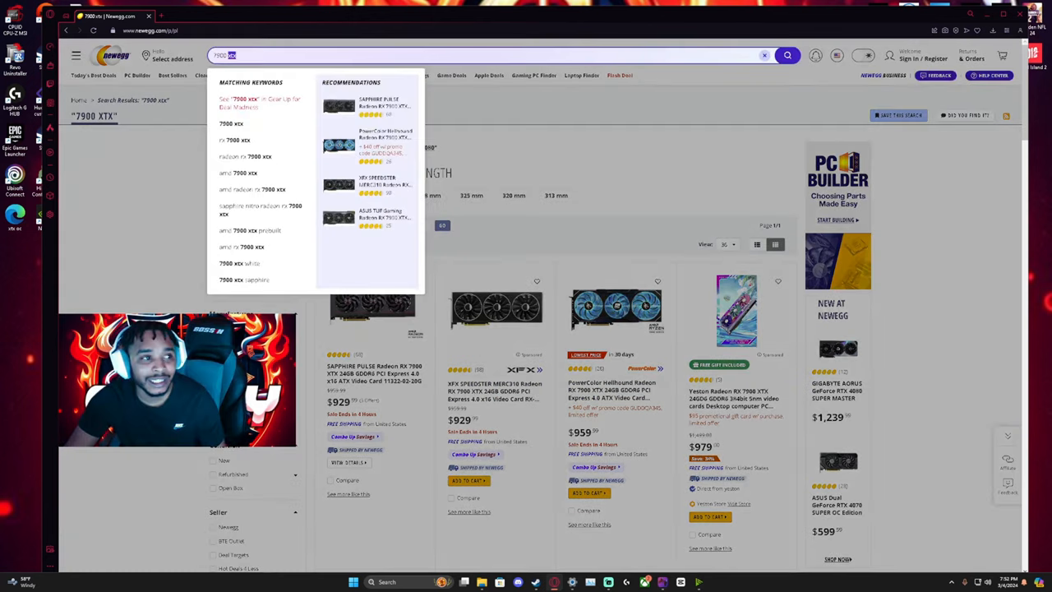
Search Newegg for 6600 and scroll through the Radeon RX 6600 listings
text(ced)
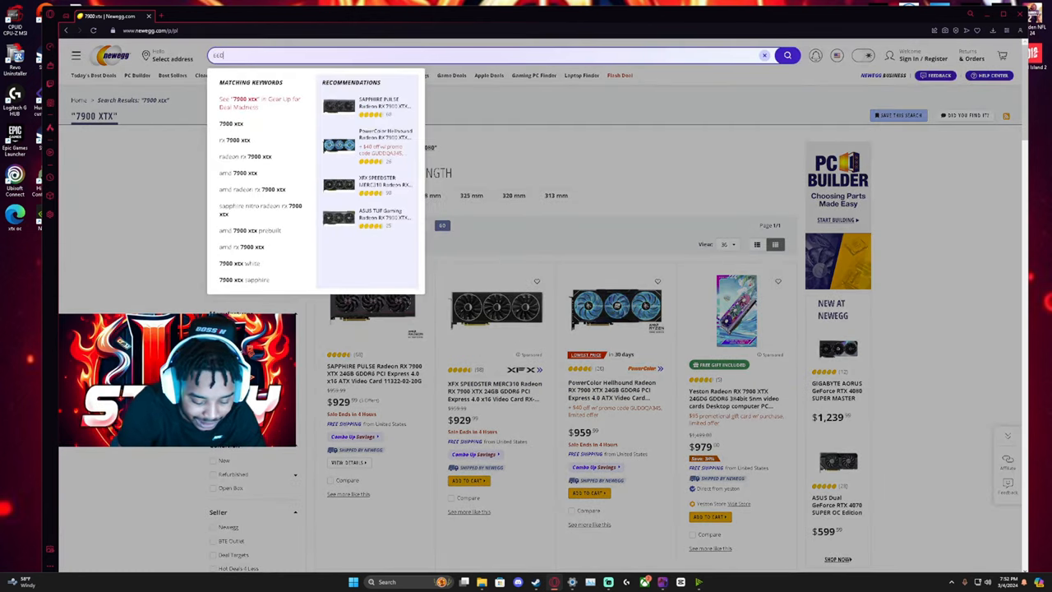
text(6600)
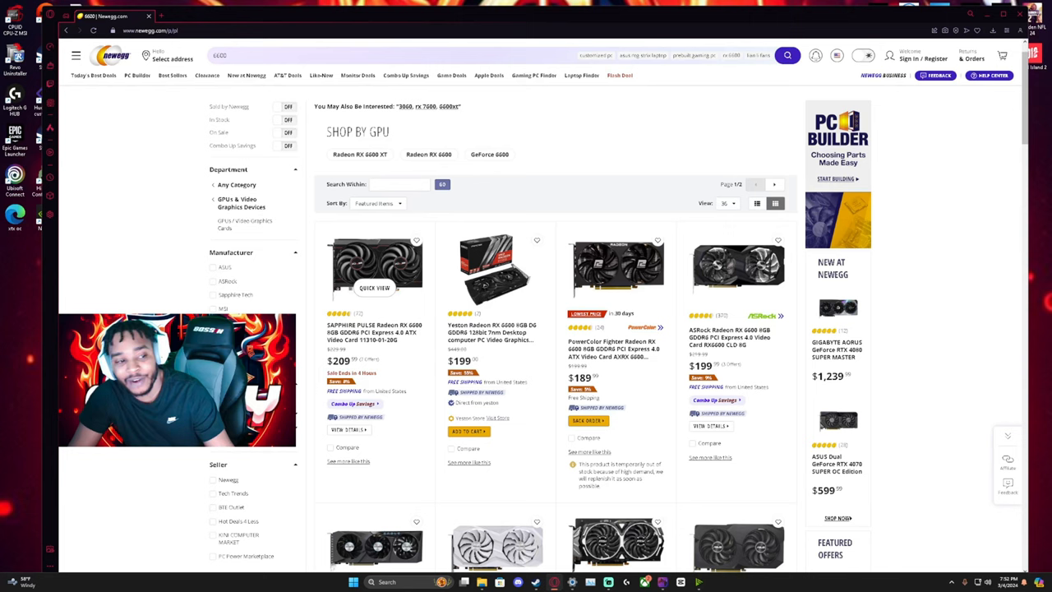
mouse_move(496, 288)
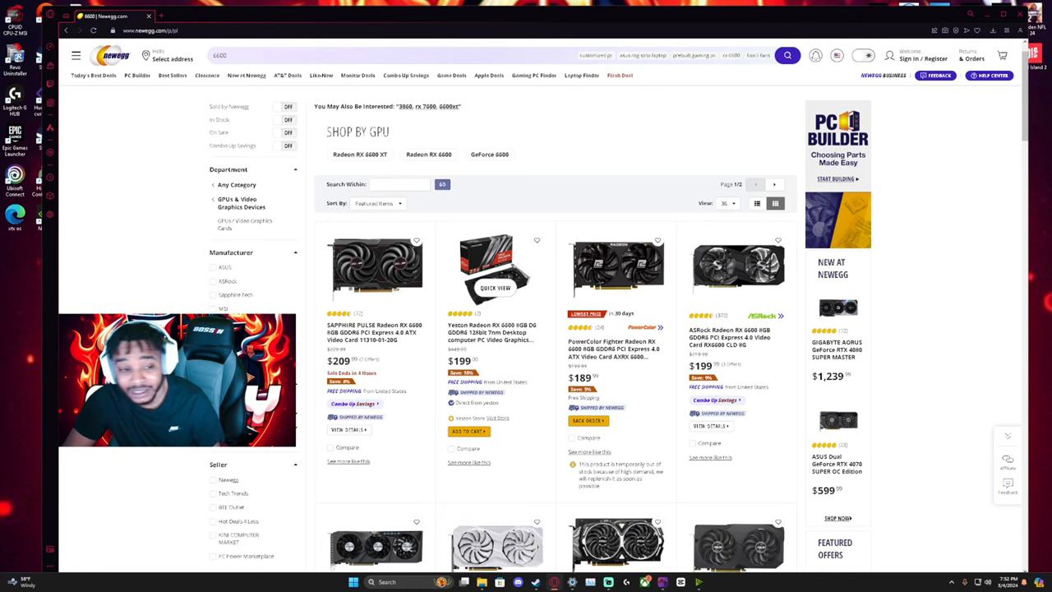
scroll(down, 3)
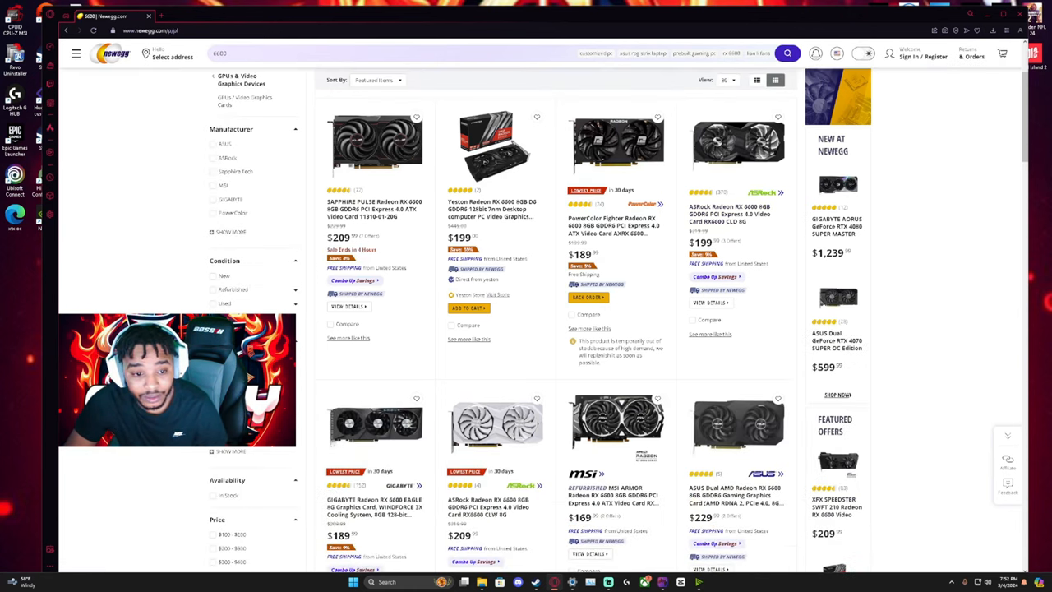
scroll(down, 3)
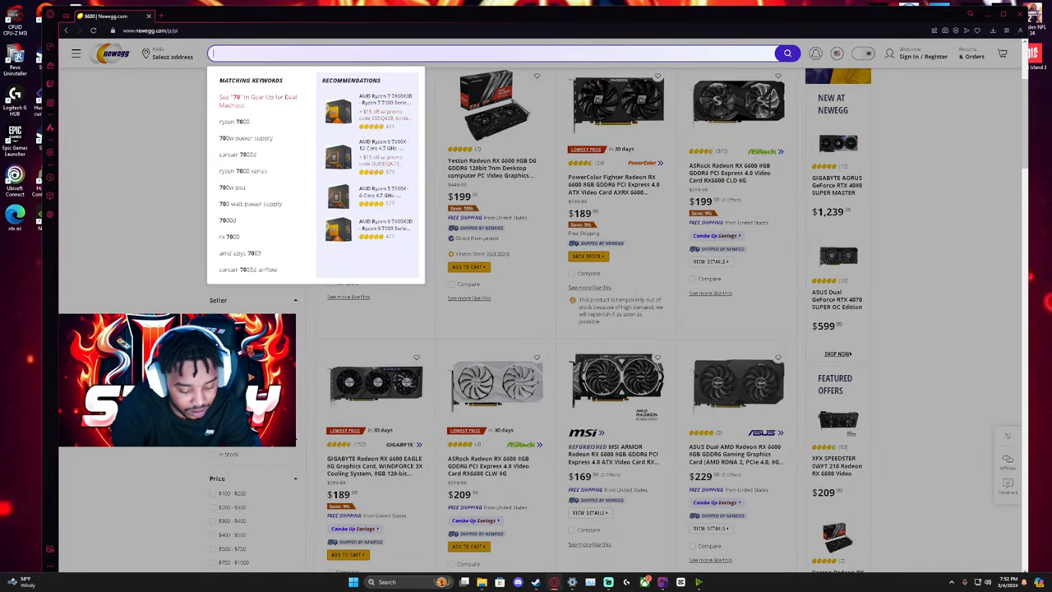
Enter 7800 and pick a suggested search from the dropdown
text(7800)
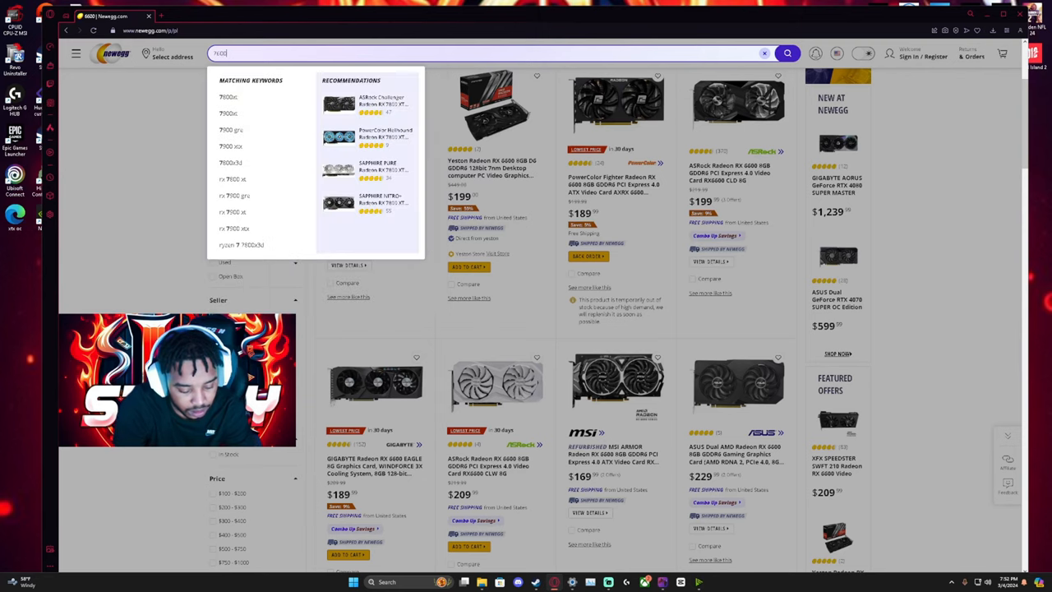
click(796, 55)
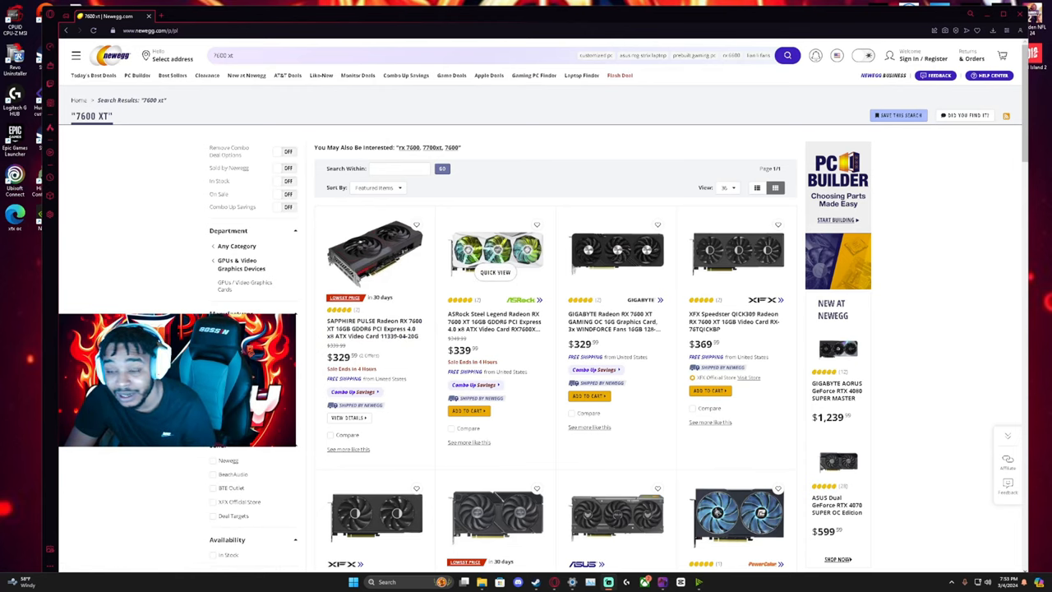
Clear the previous query and search Newegg for 6700 xt cards
click(238, 56)
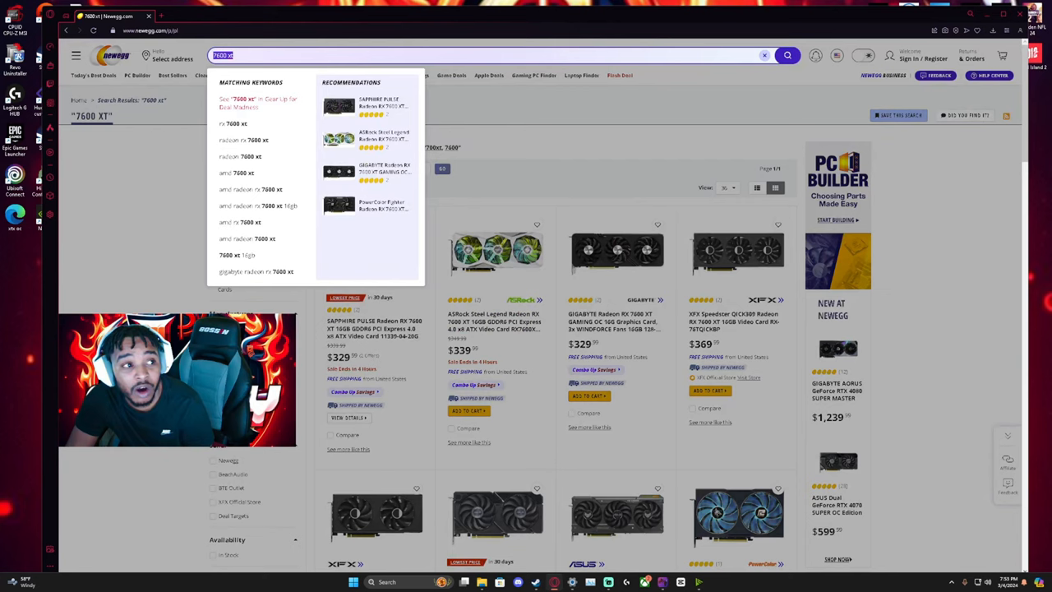
click(762, 56)
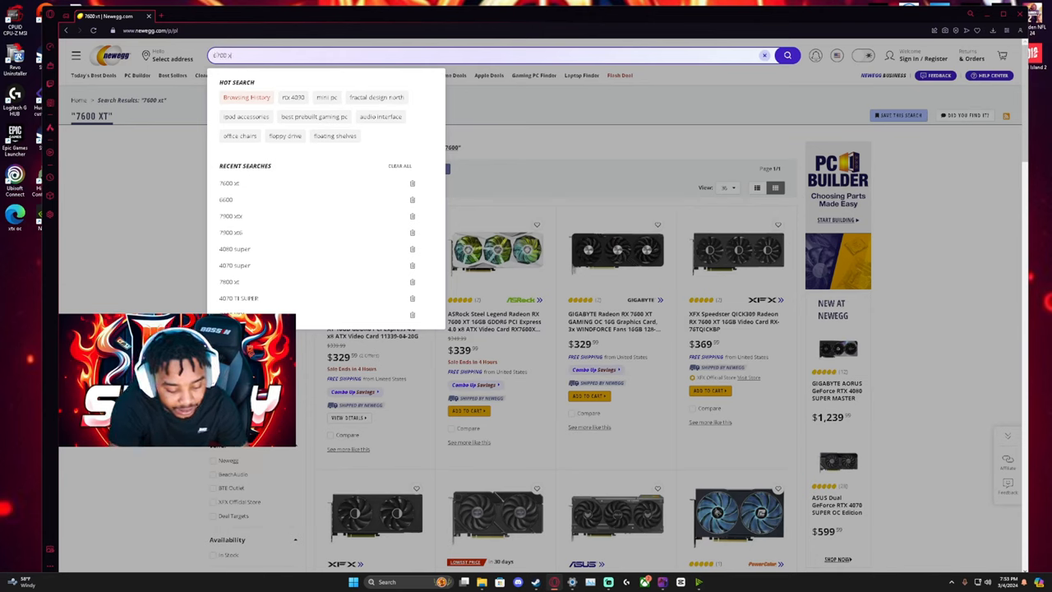
text(6700 xt)
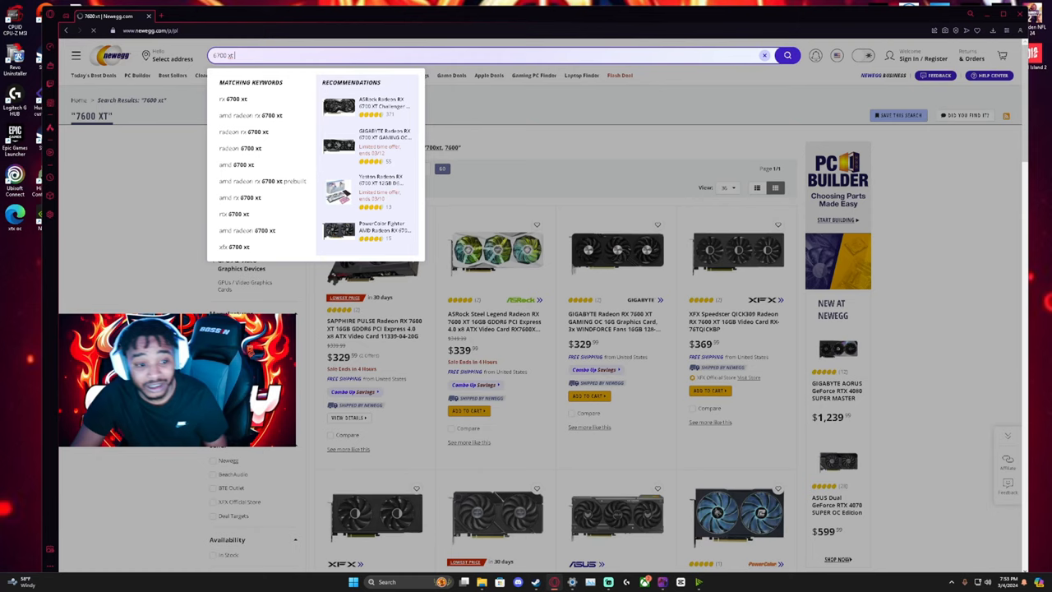
click(785, 55)
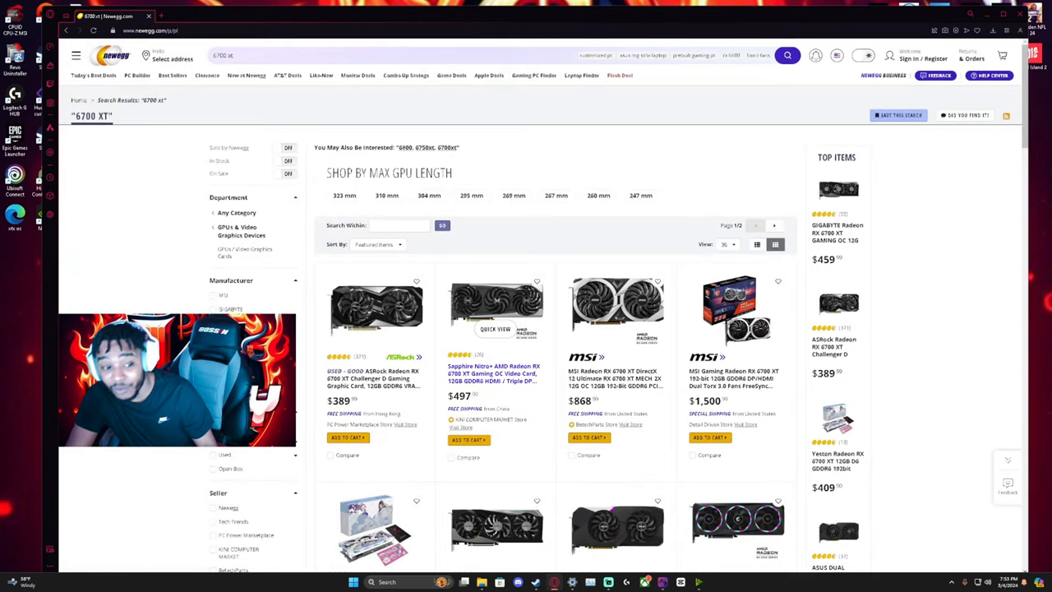
Scroll down through the RX 6700 XT listings before searching for '6650 xt'
scroll(down, 3)
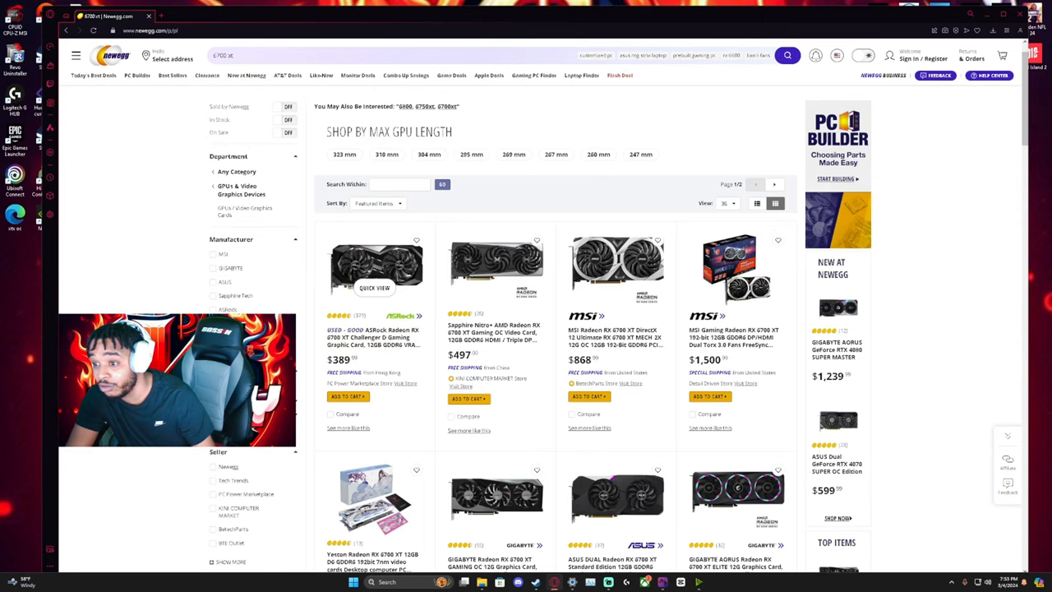
scroll(down, 3)
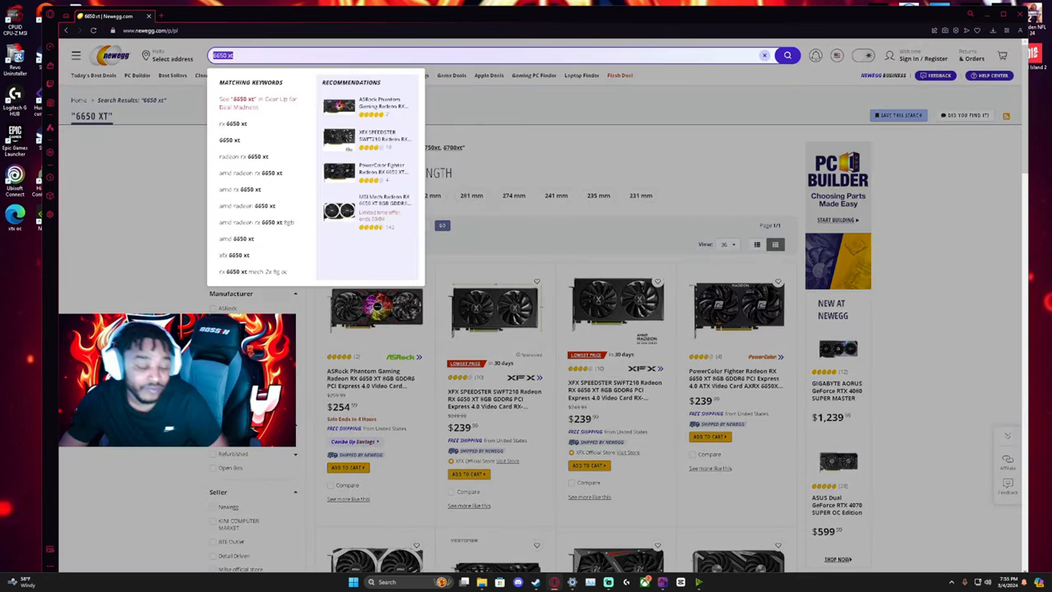
Search Newegg for '4060' and scroll through the GeForce RTX 4060 listings
text(4060)
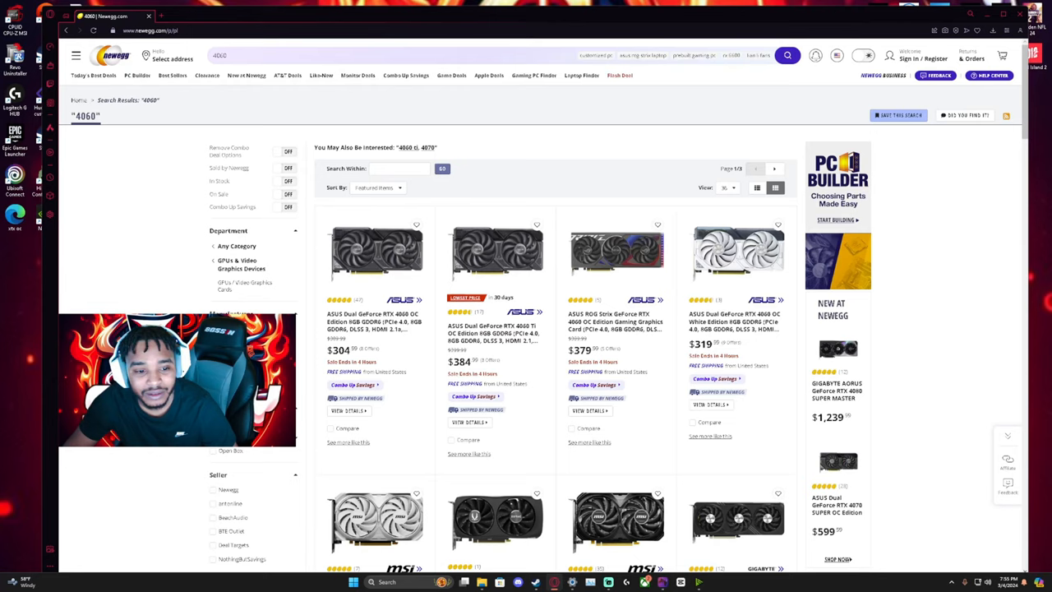
scroll(down, 3)
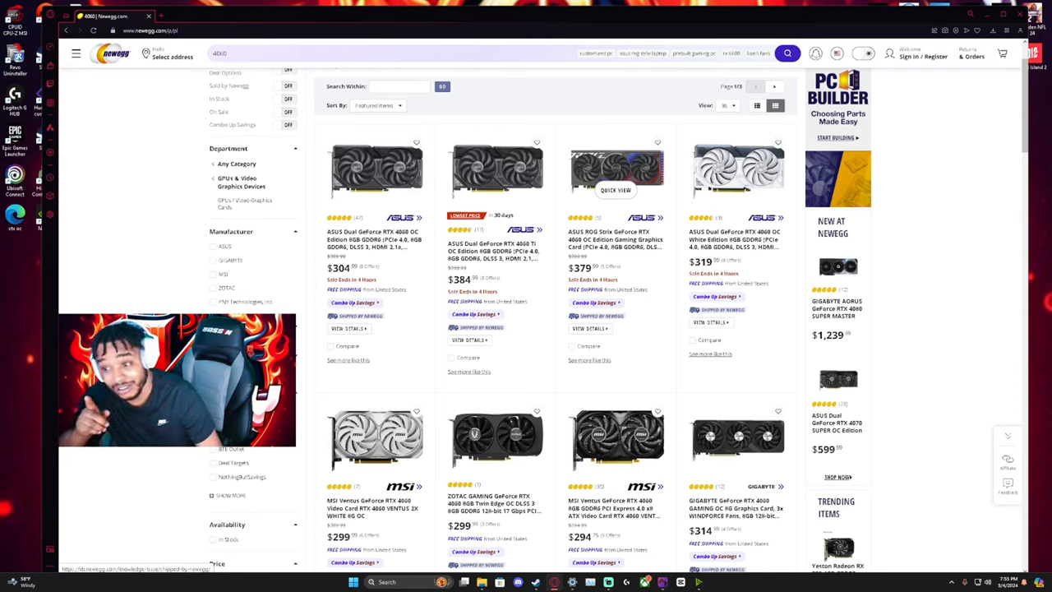
scroll(down, 3)
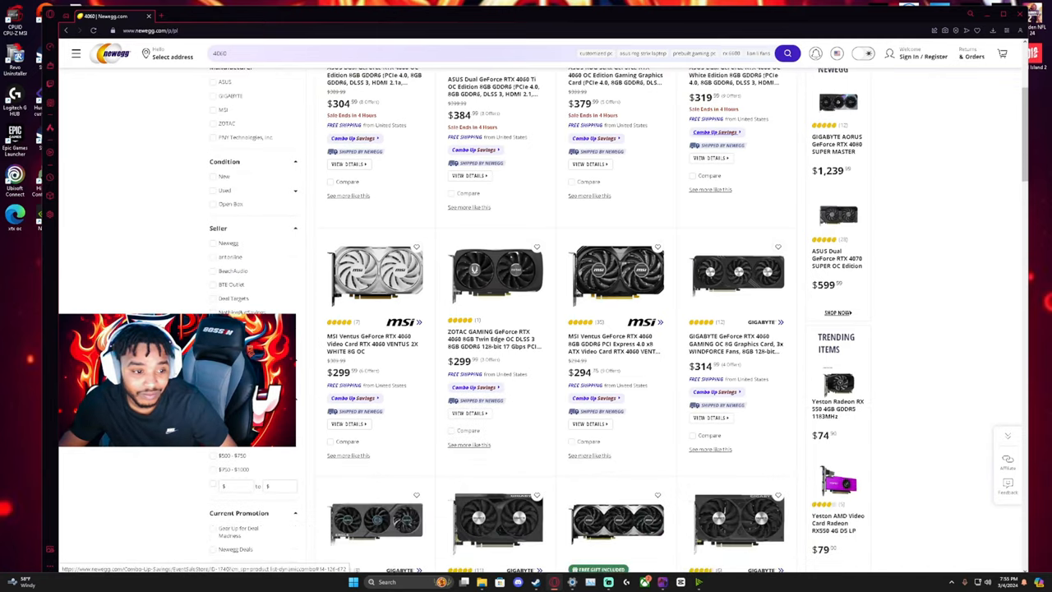
scroll(down, 3)
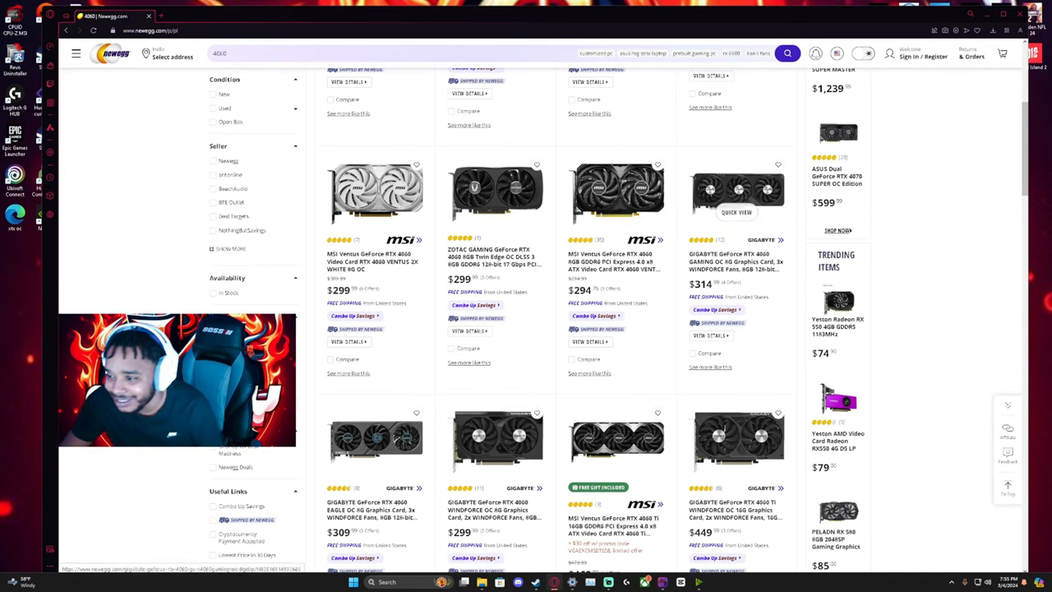
scroll(down, 3)
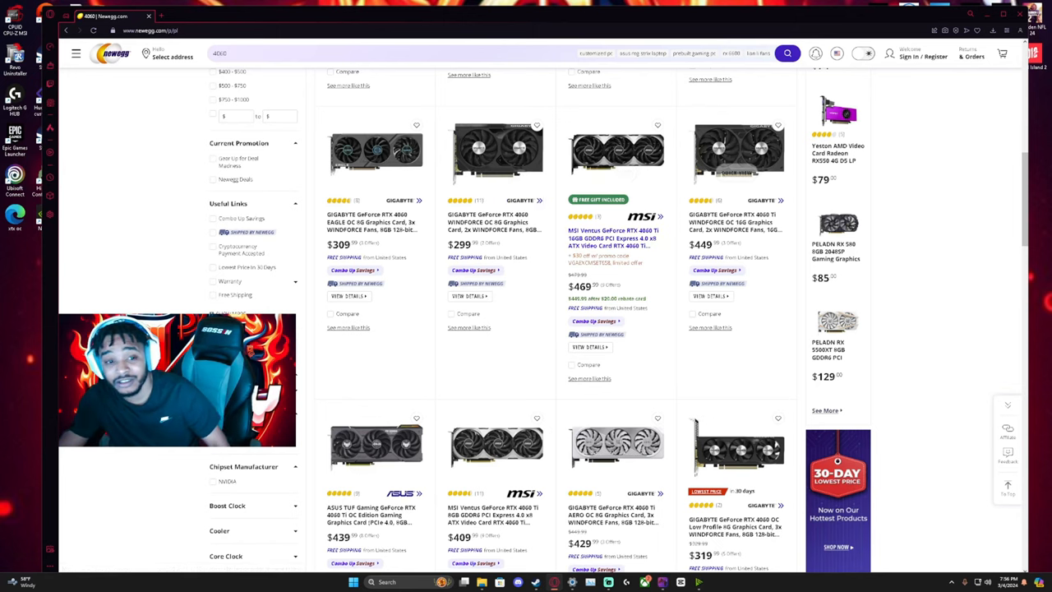
click(230, 52)
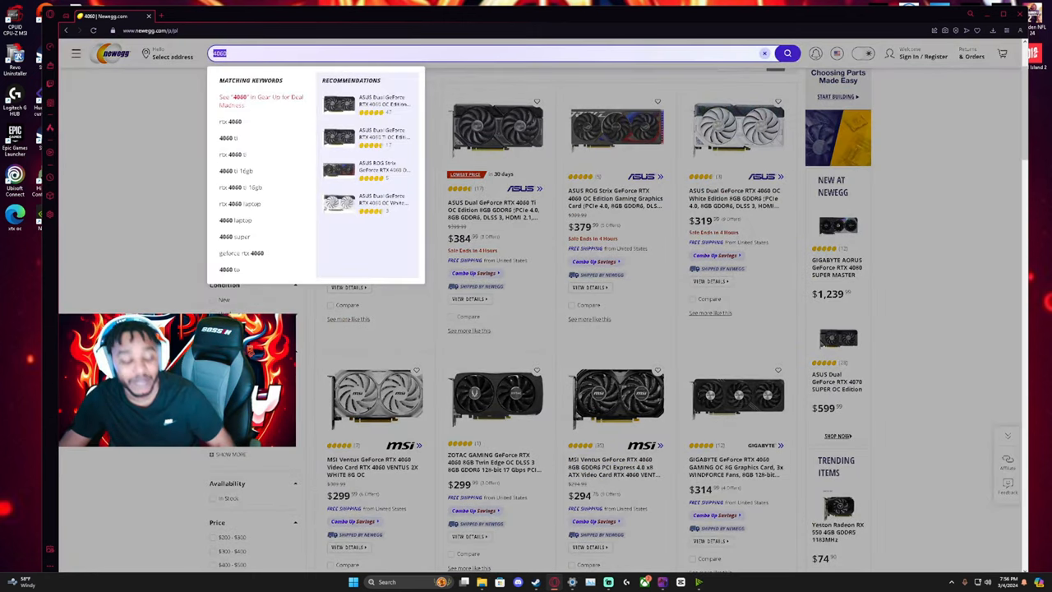
Search for '4070 super' cards, then enter '7900 gre' in the search bar
text(4070)
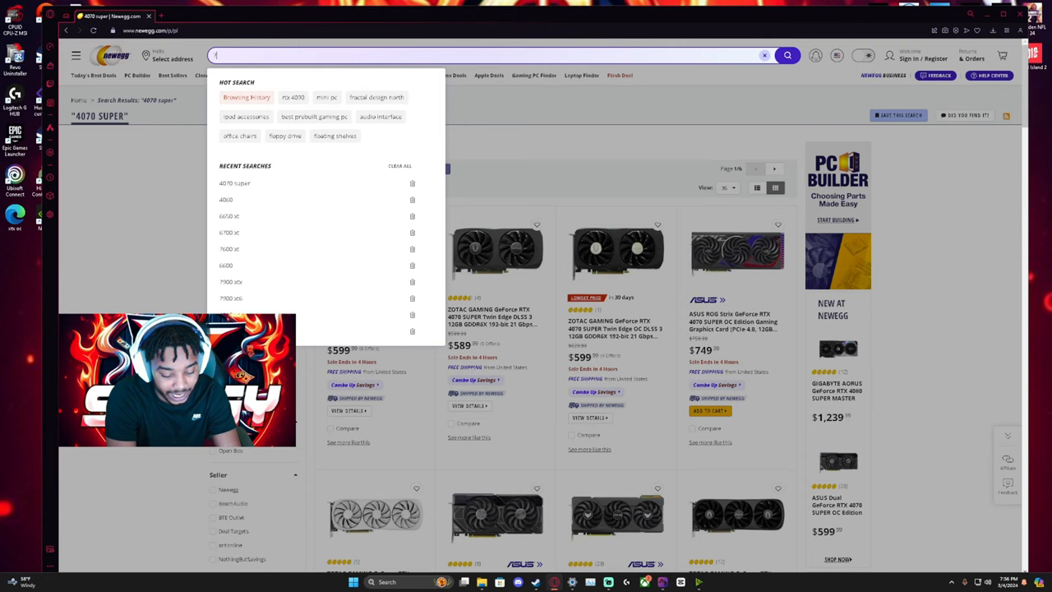
text(7900 x)
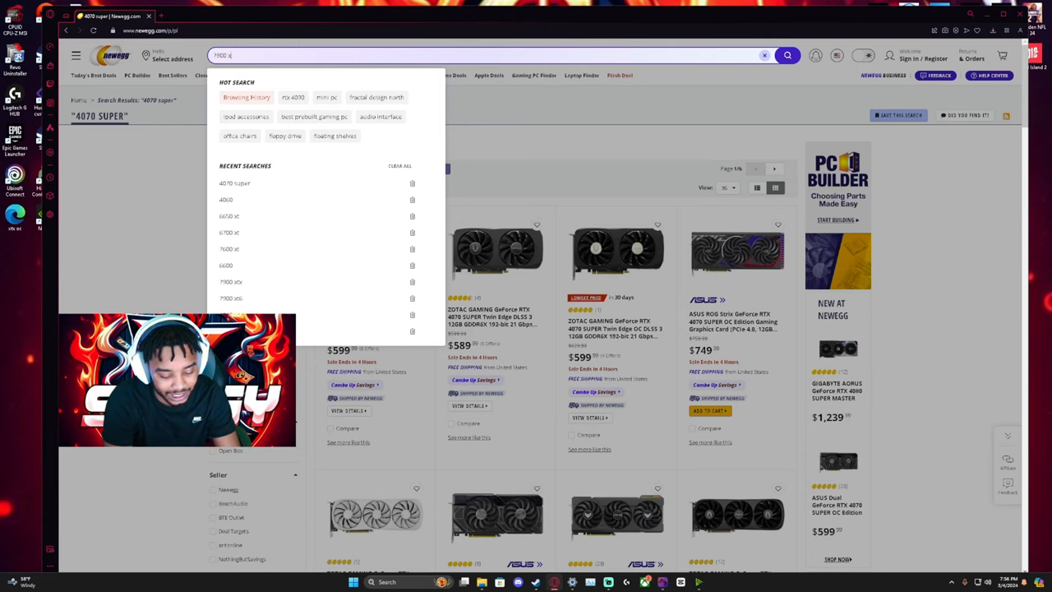
text(7900 gre)
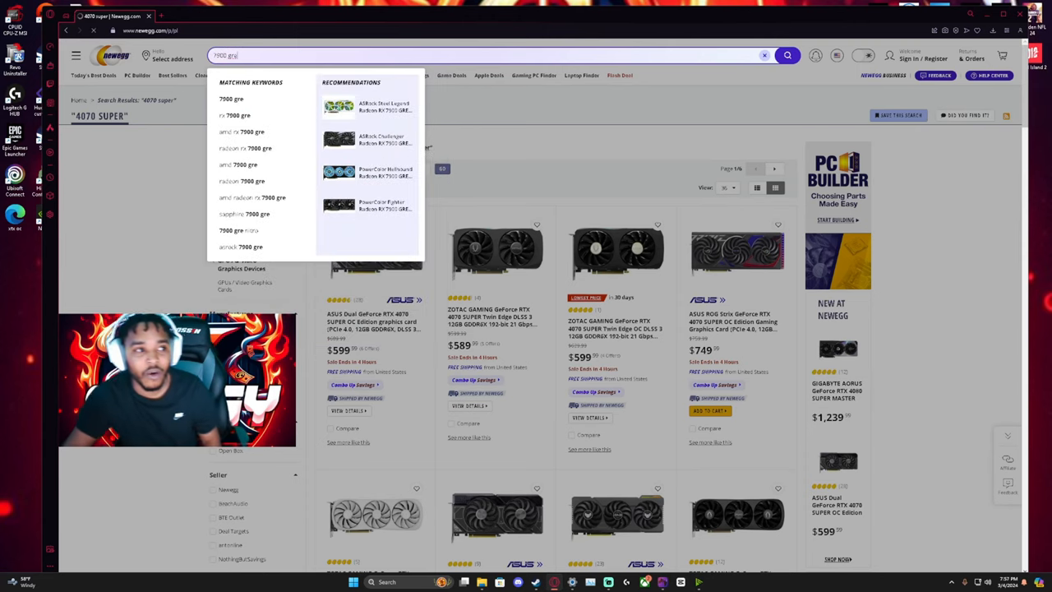
Run the '7900 gre' search to list Radeon RX 7900 GRE cards
click(785, 56)
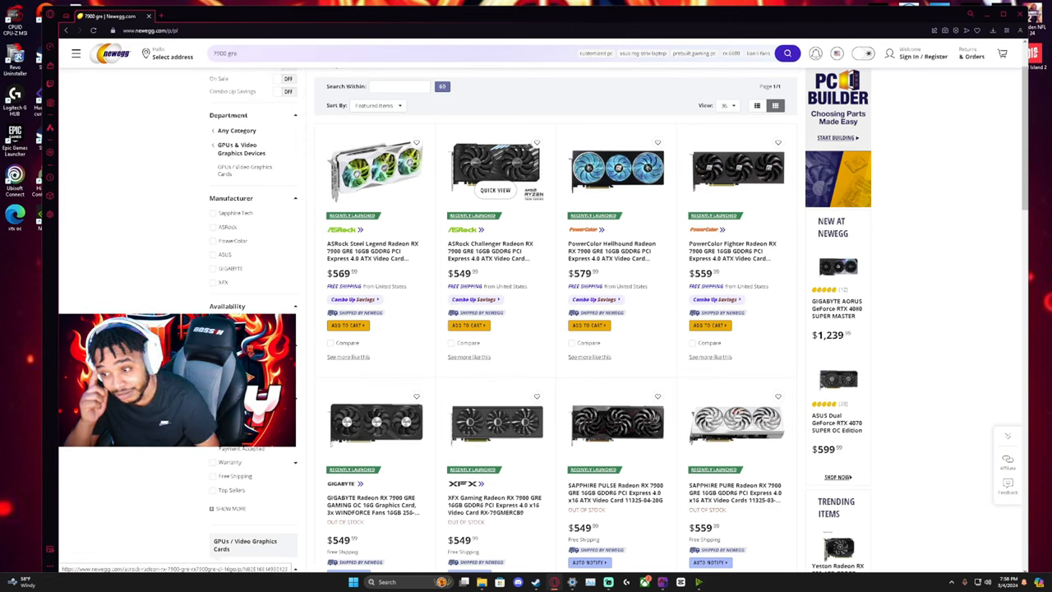
mouse_move(736, 435)
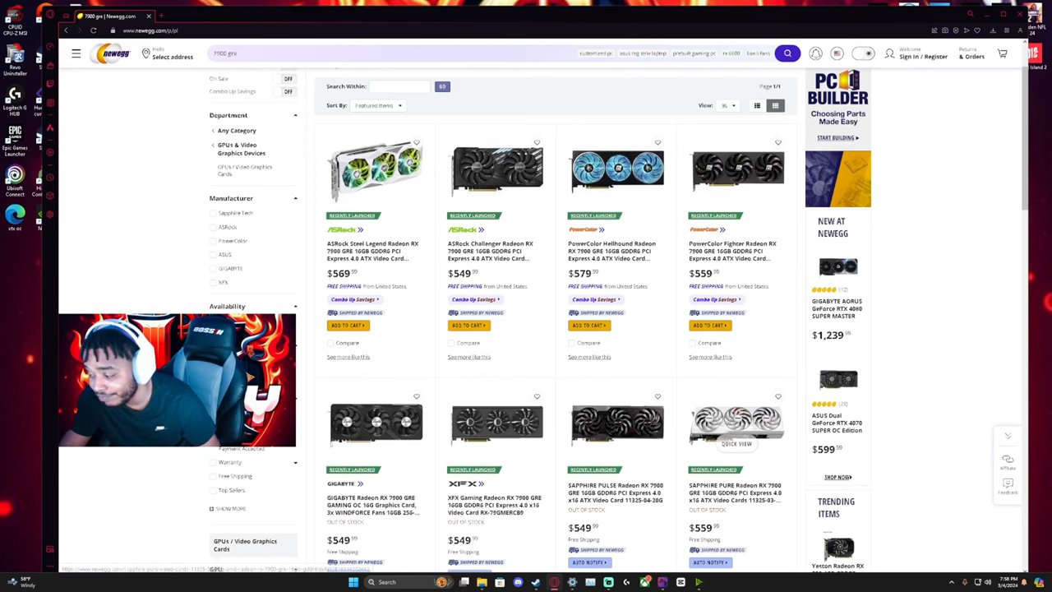